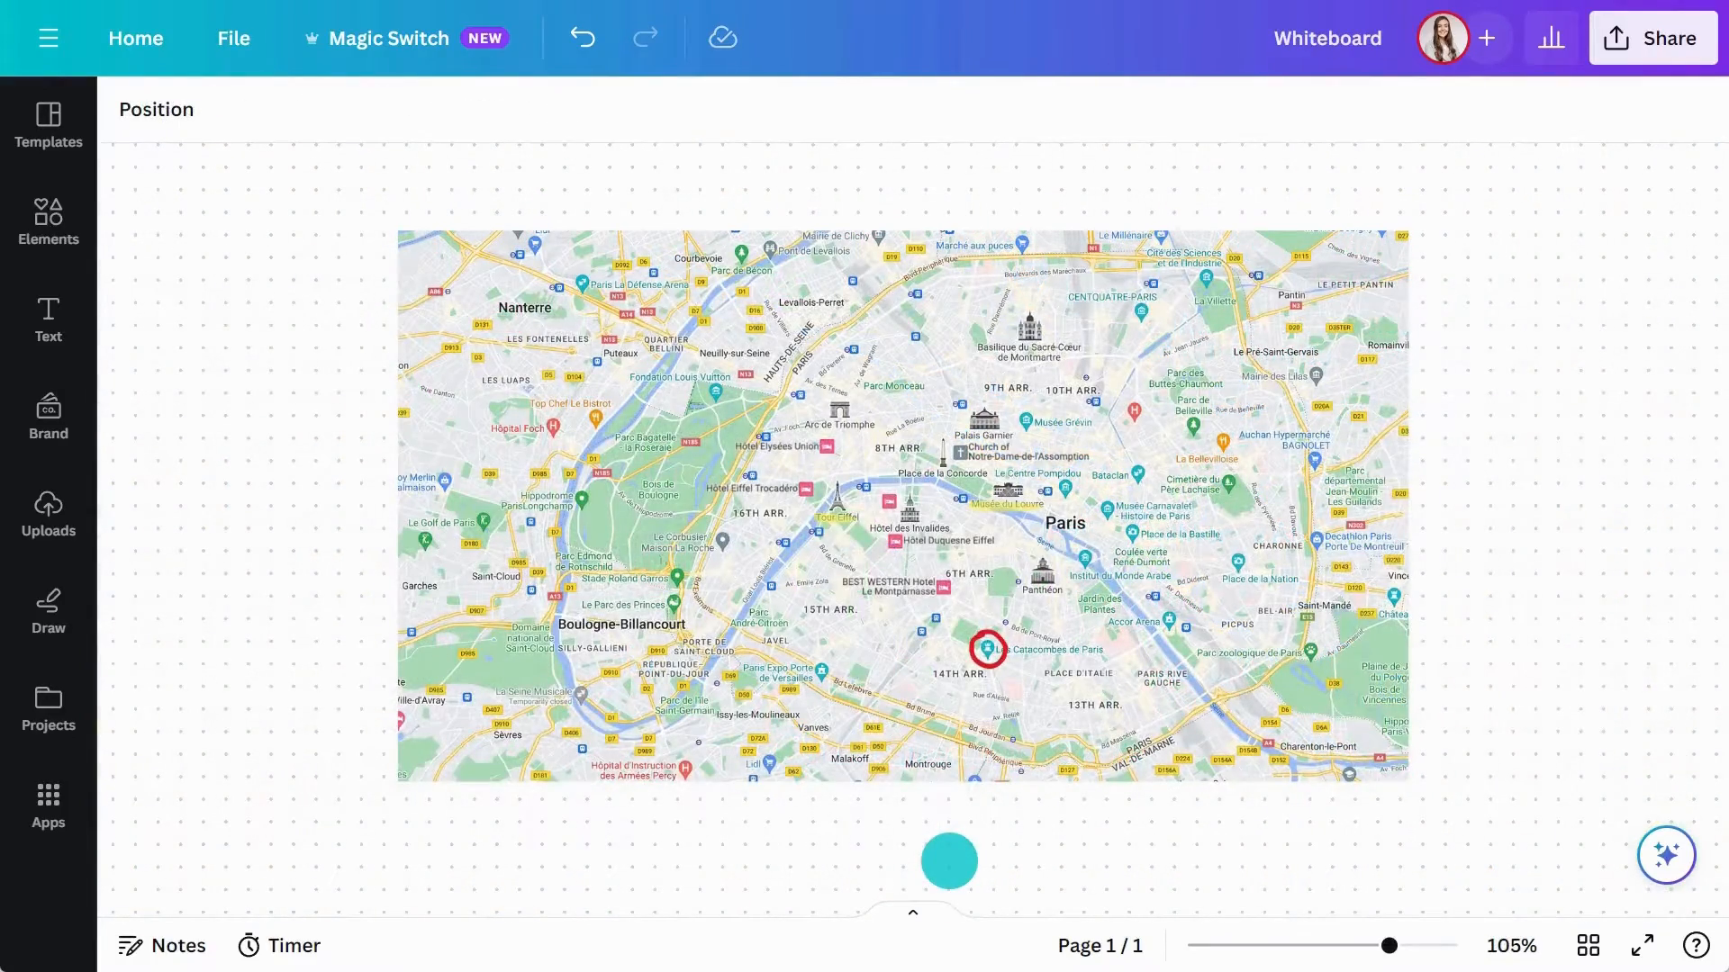
# - Search the Elements library for 'eiffel tower' graphics
pyautogui.click(47, 224)
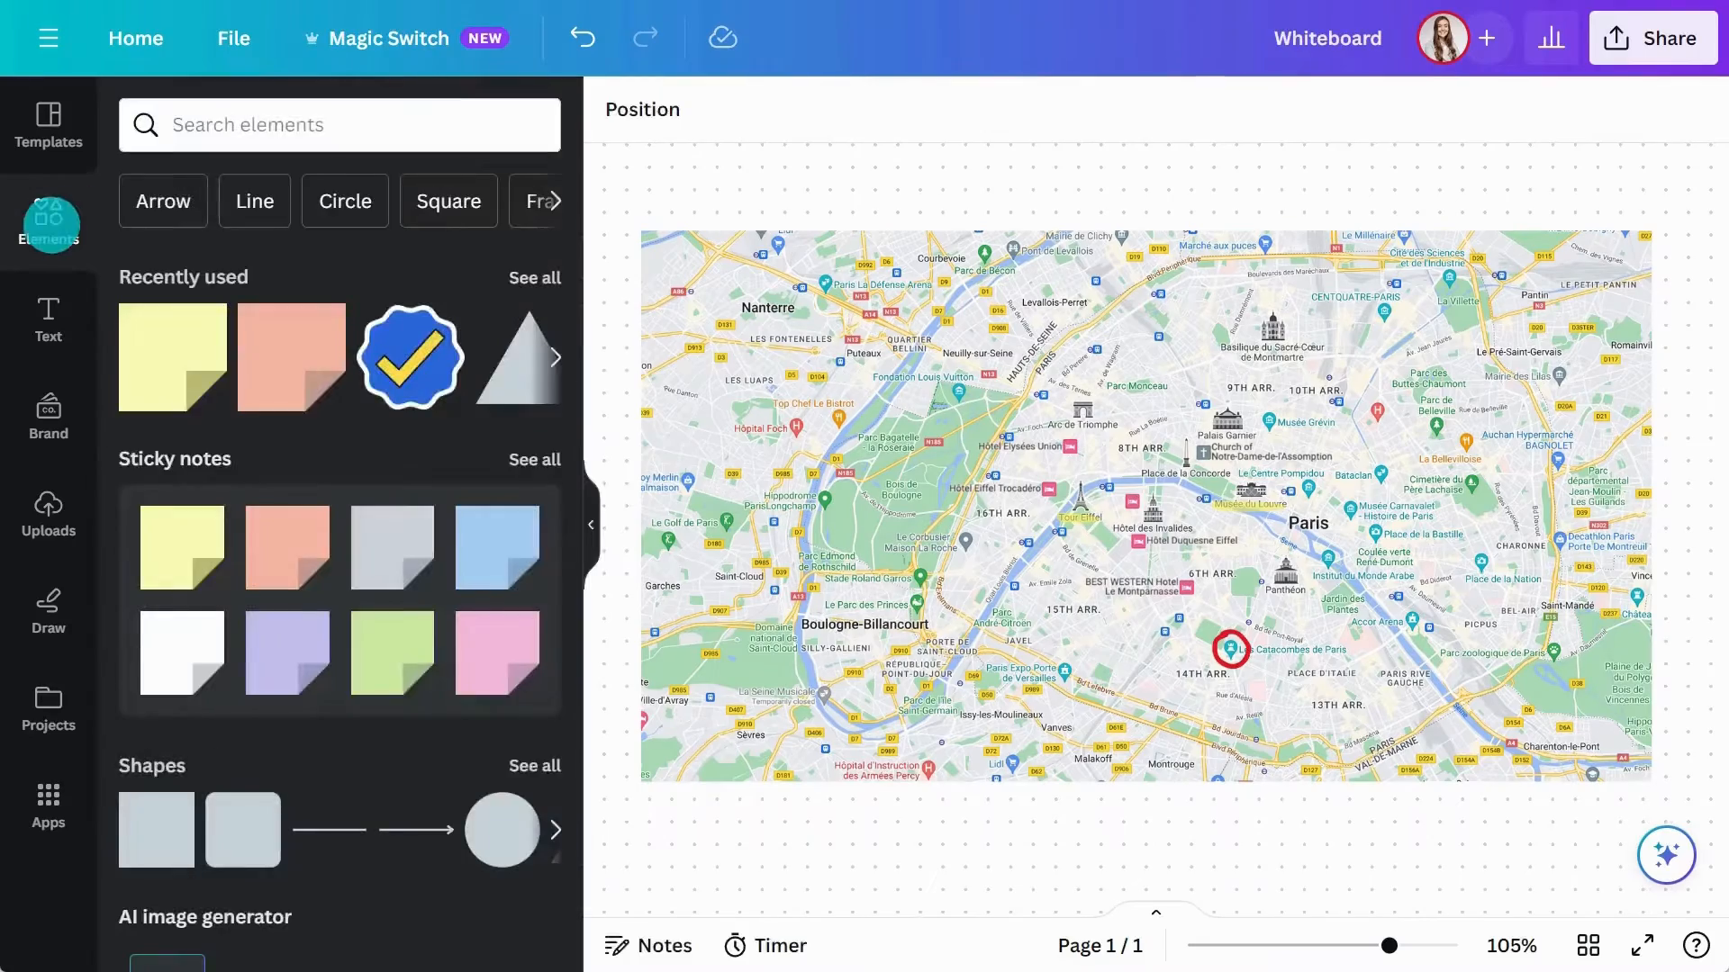
pyautogui.write('eiffel tower')
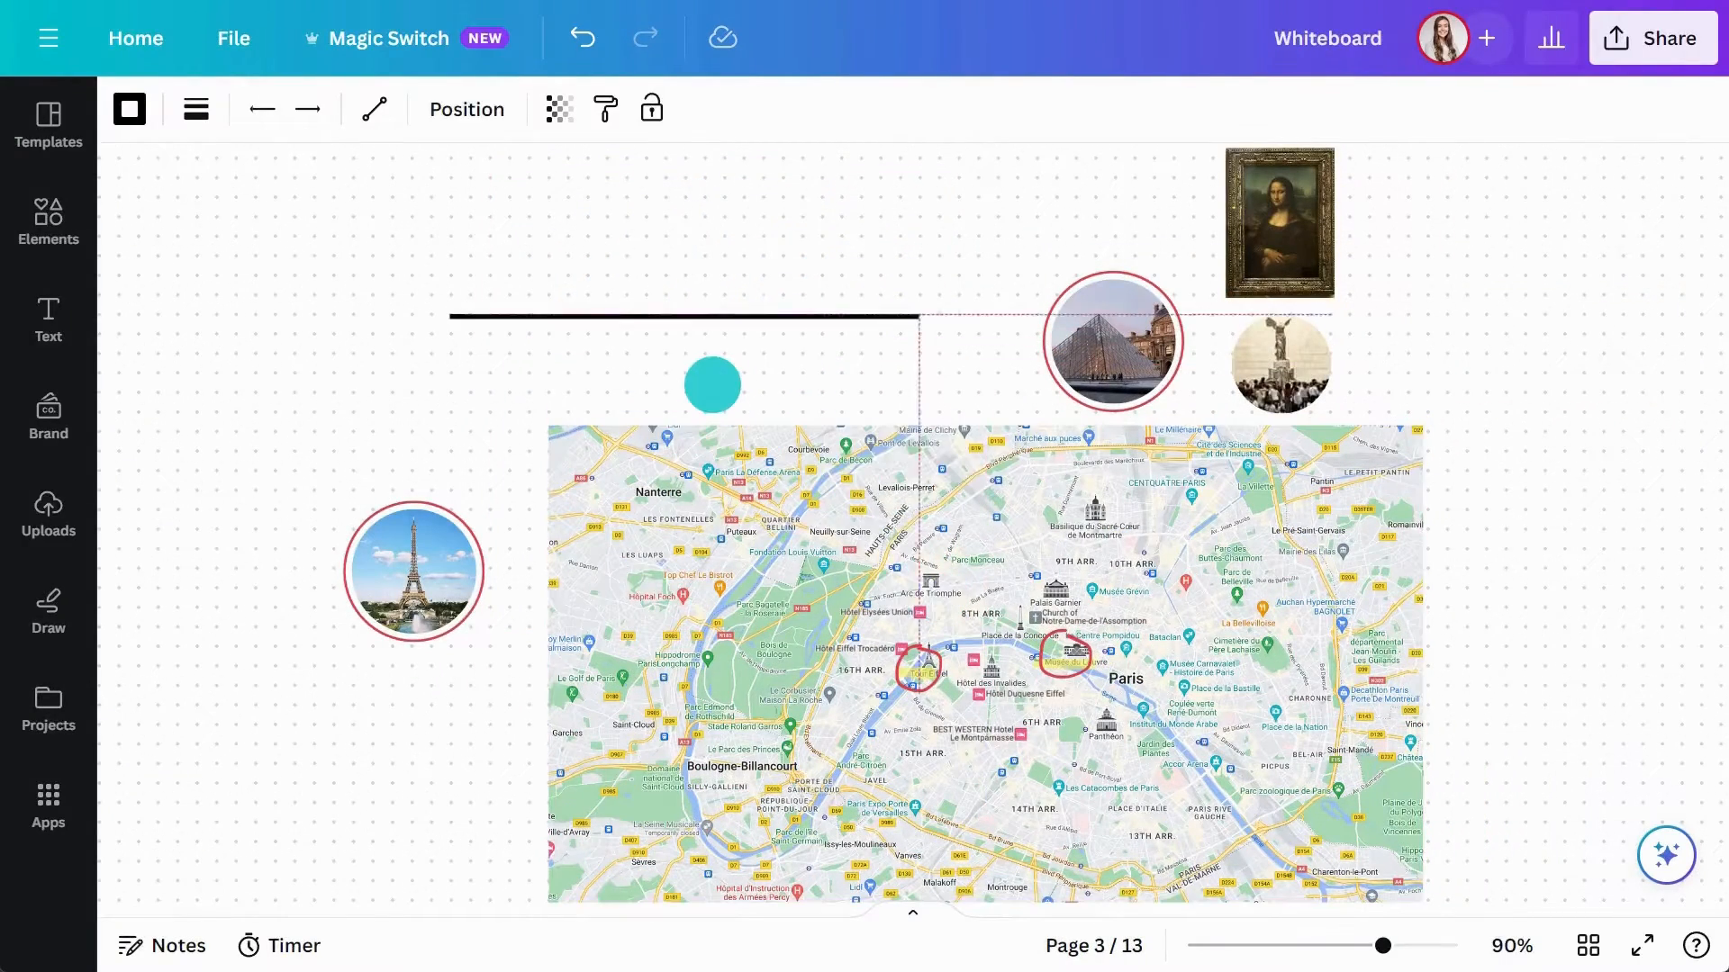
# - Give the red line a circle cap and thin weight, connecting the Eiffel Tower photo to its map spot
pyautogui.click(261, 108)
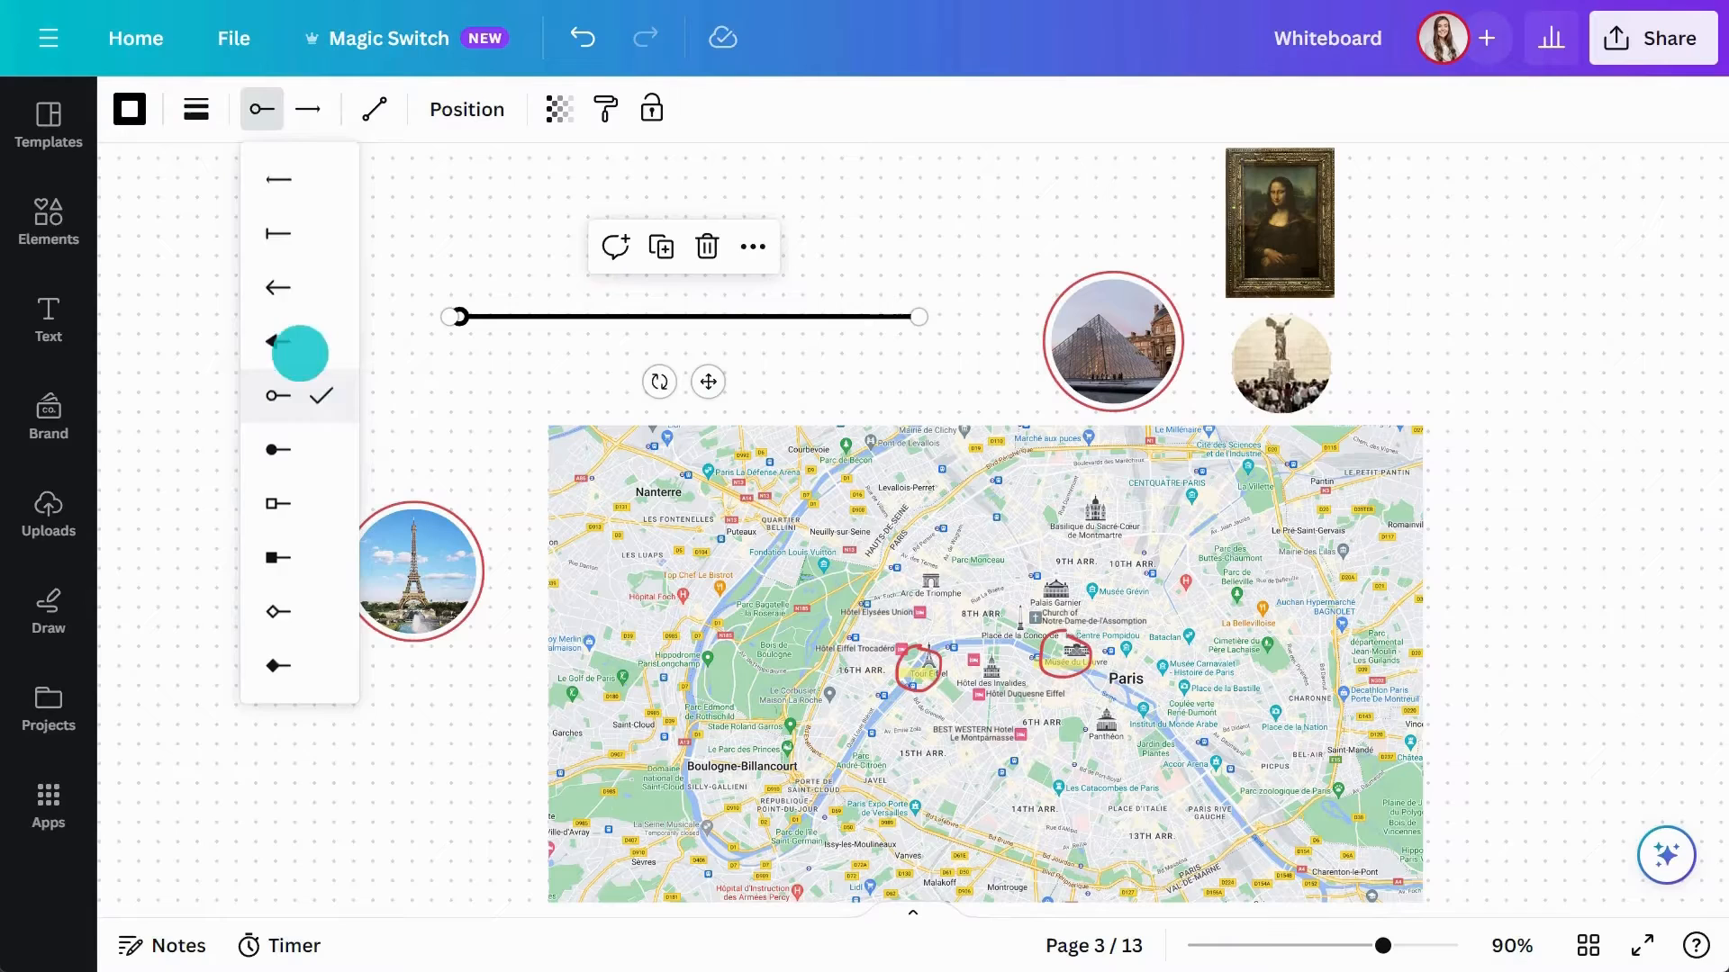
pyautogui.click(194, 108)
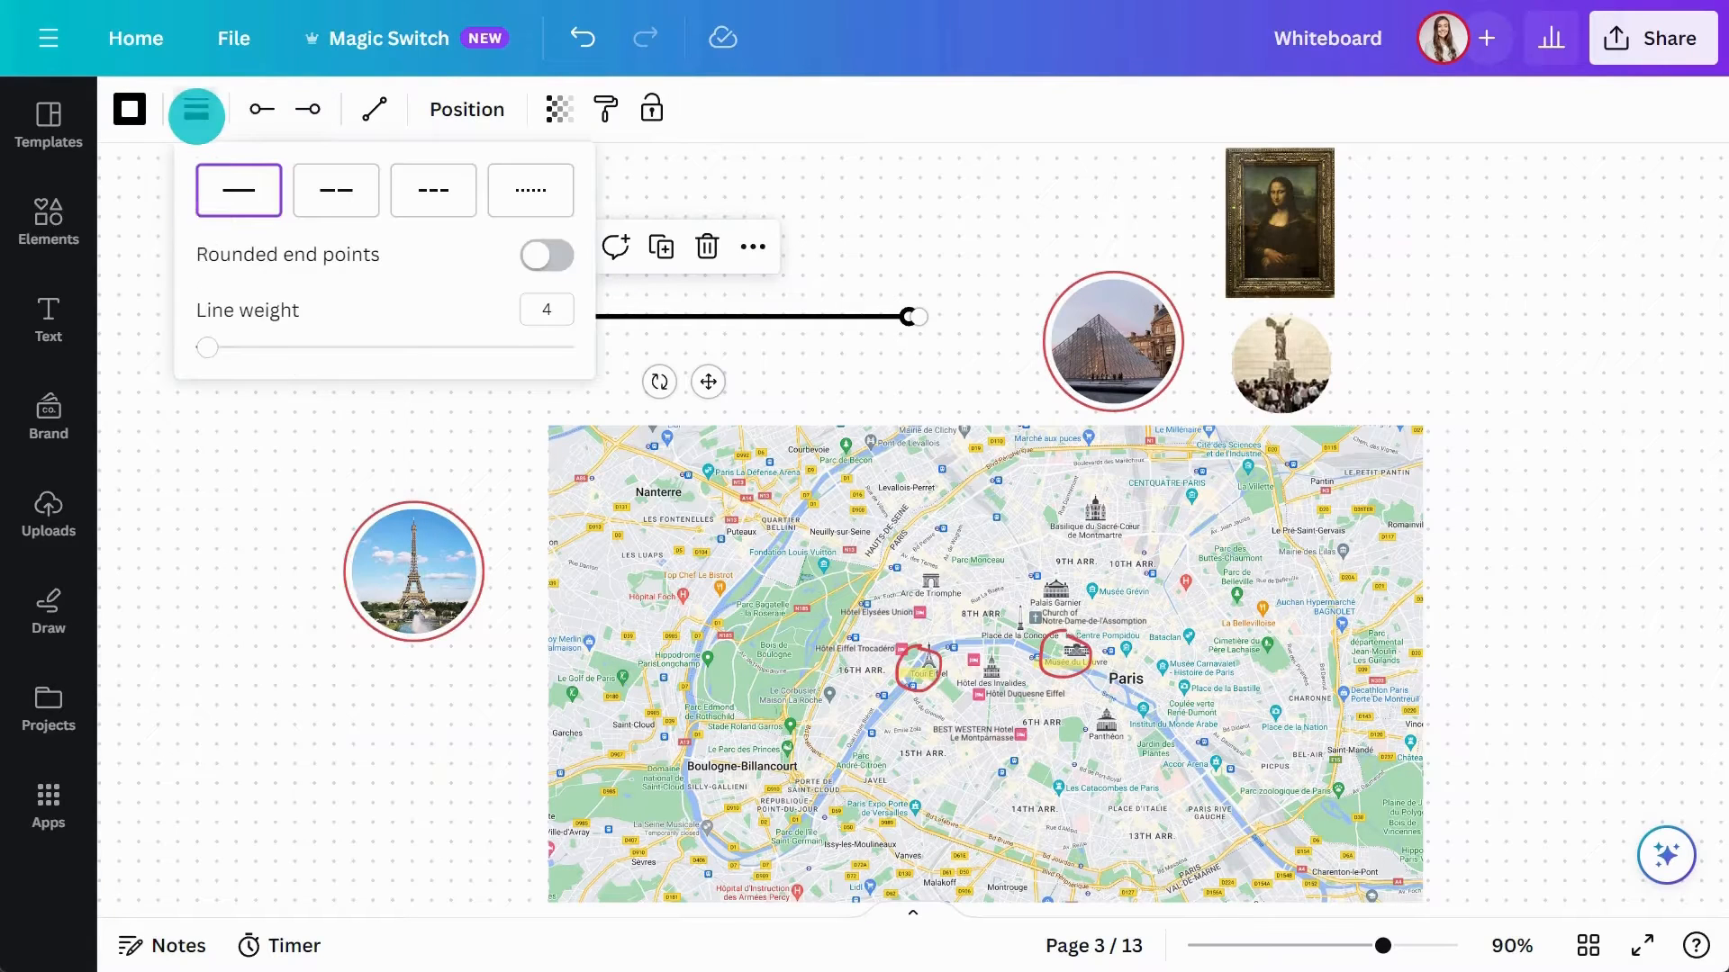
pyautogui.moveTo(205, 347); pyautogui.dragTo(215, 347)
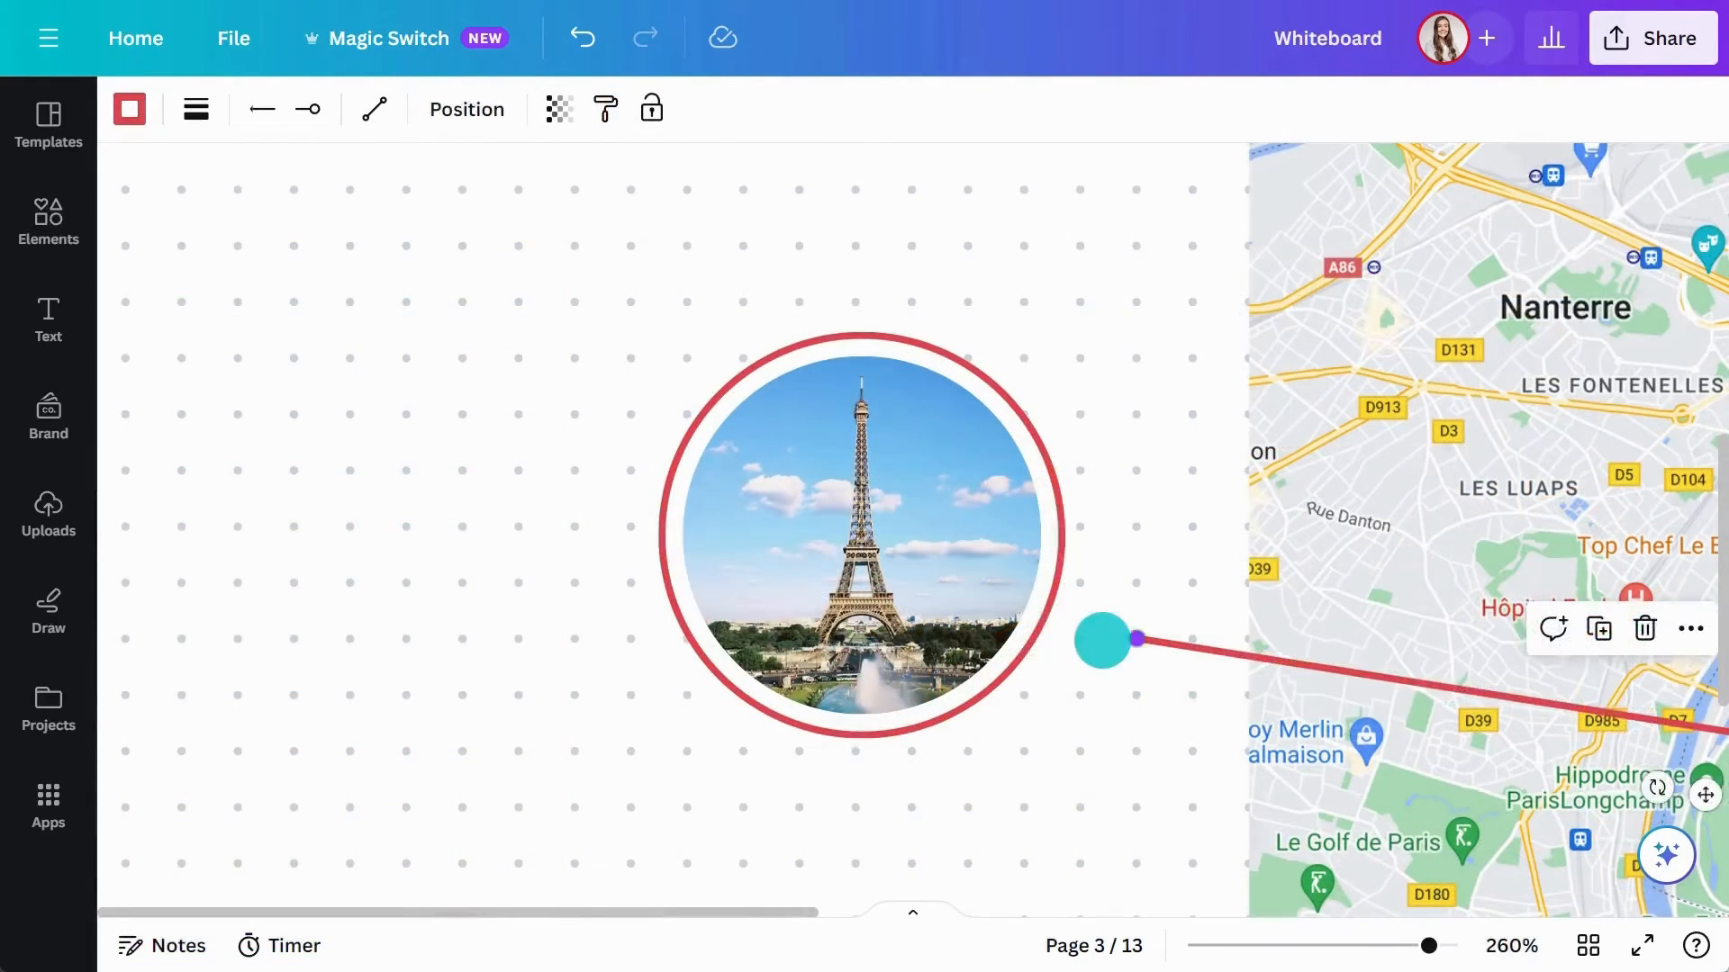
pyautogui.moveTo(1102, 640); pyautogui.dragTo(1028, 640)
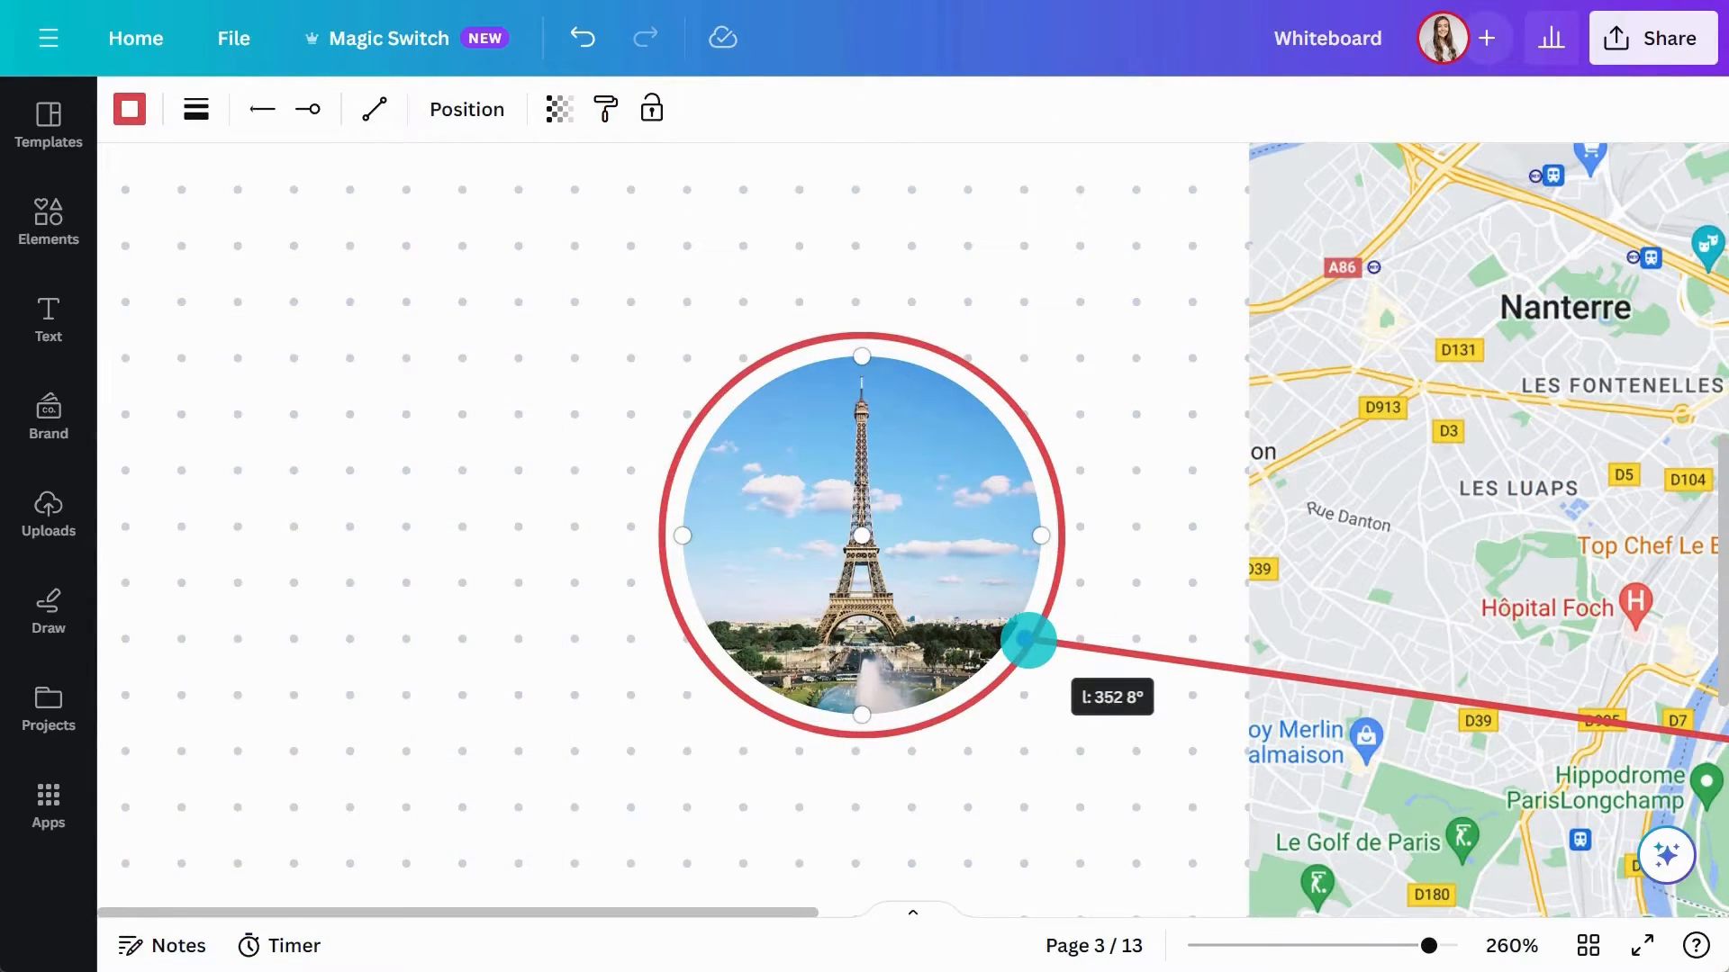
pyautogui.moveTo(1028, 639); pyautogui.dragTo(903, 400)
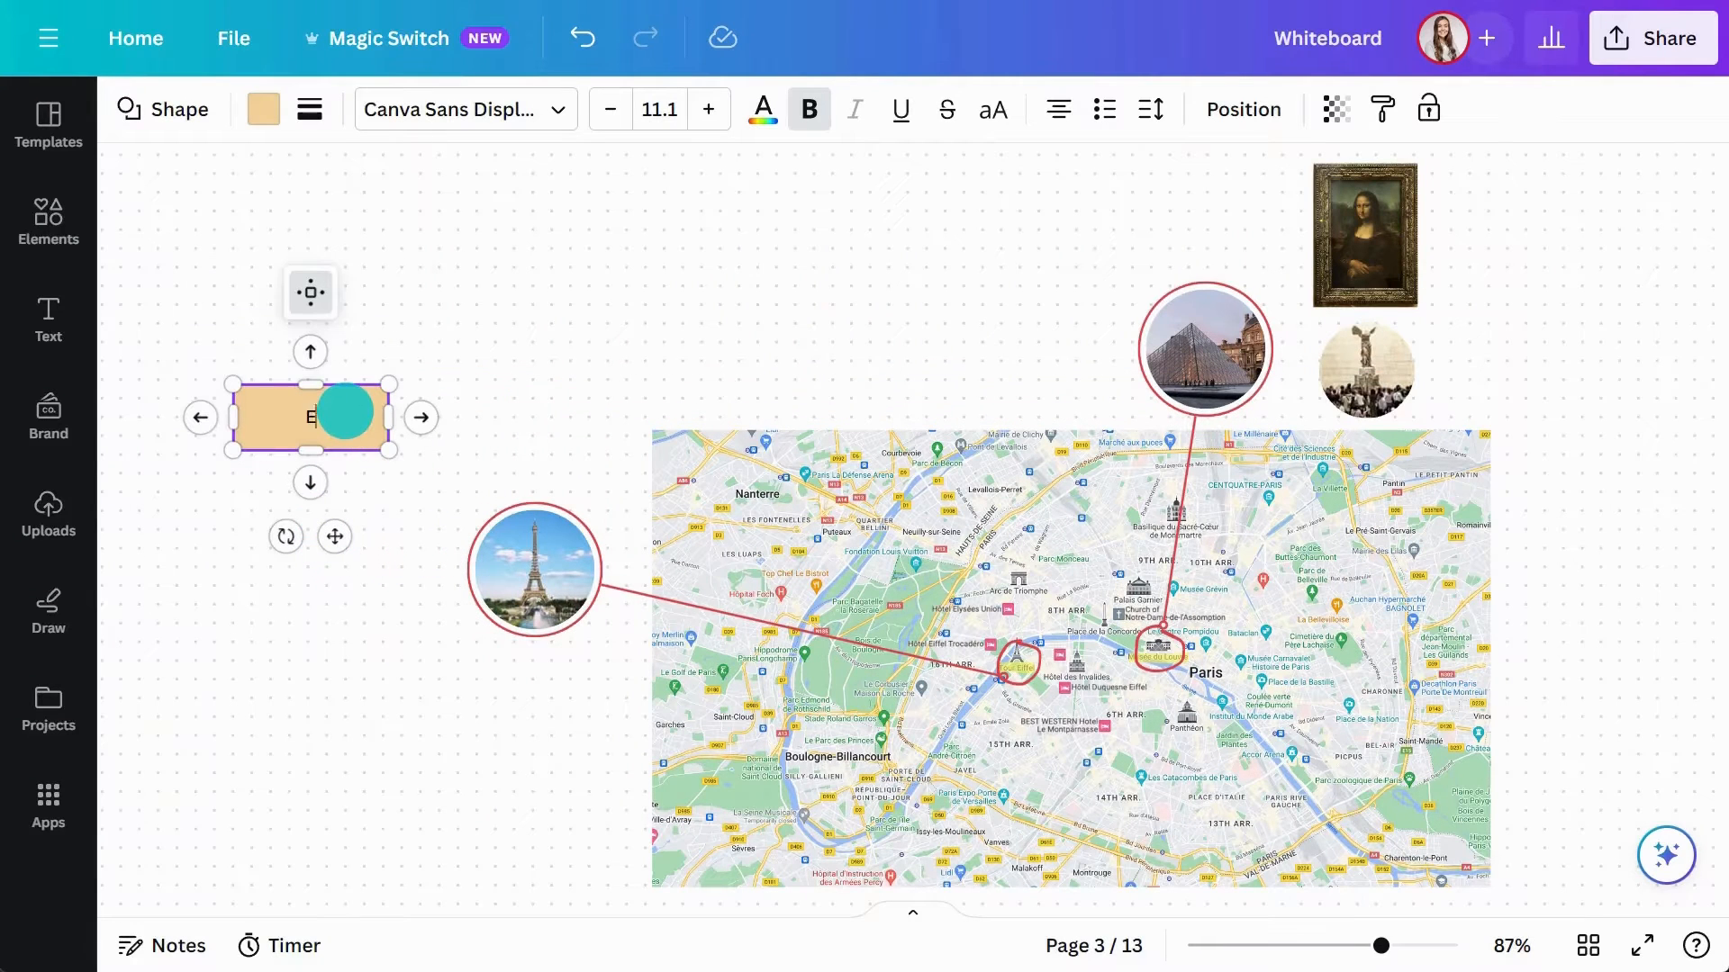
# - Label the shape 'Eiffel Tower' and join it to the photo with an elbowed connector
pyautogui.write('Eiffel Tower')
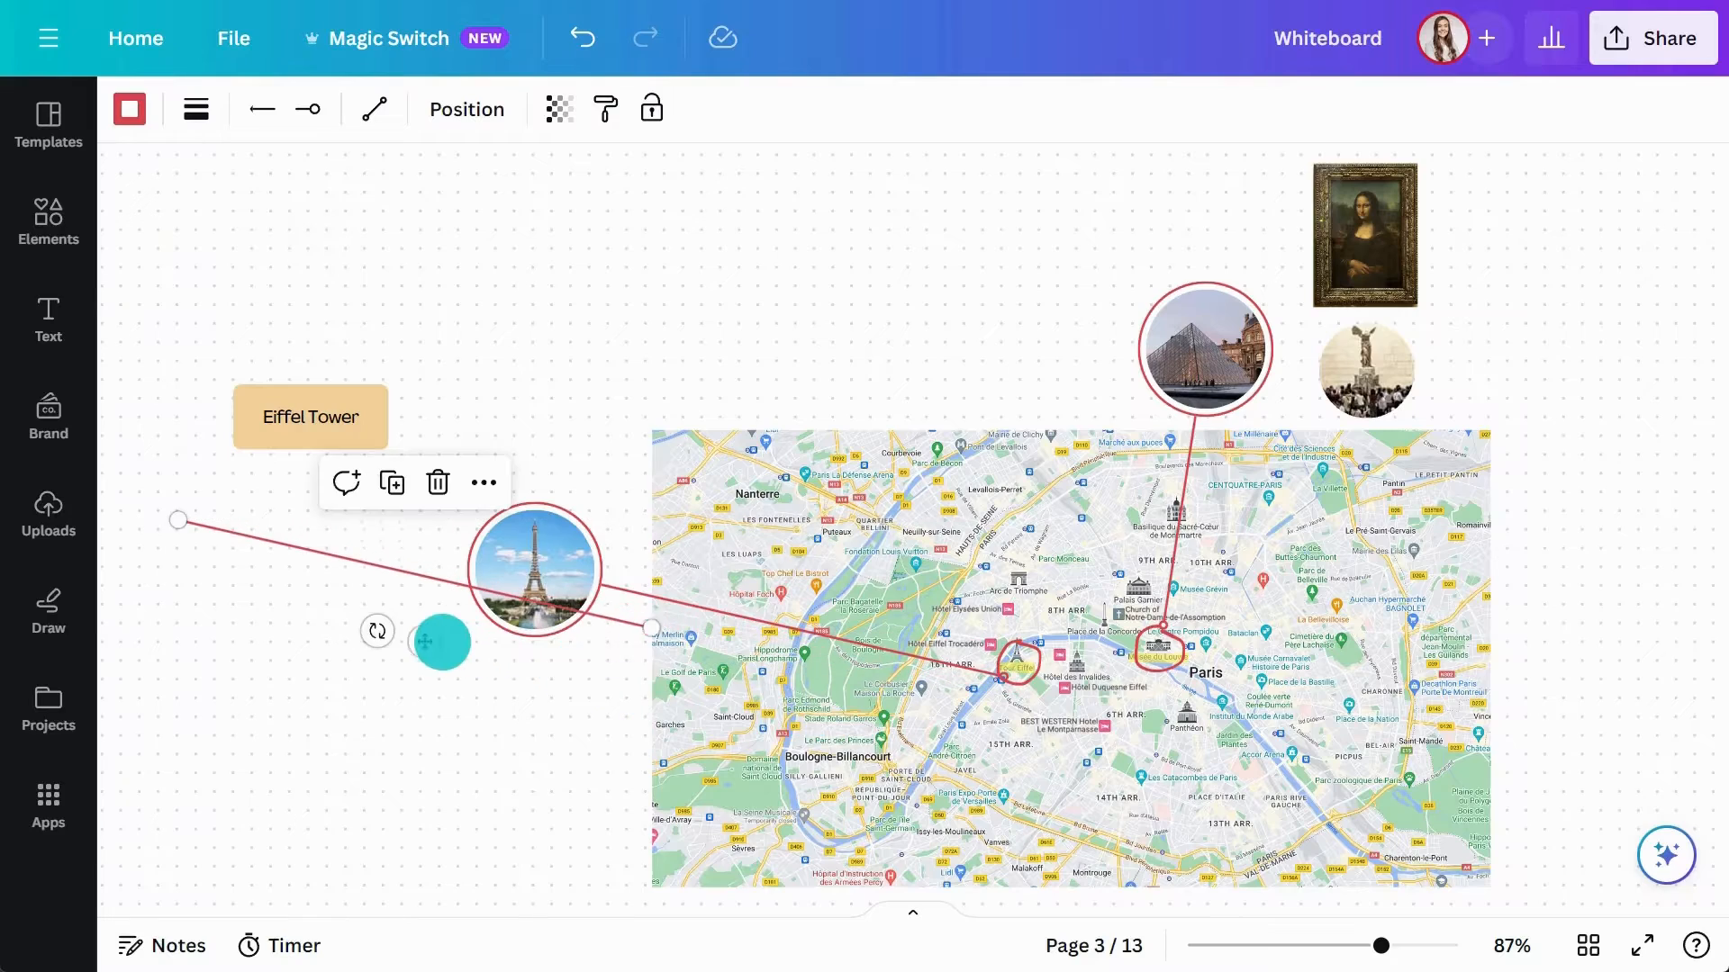
pyautogui.moveTo(439, 643); pyautogui.dragTo(299, 456)
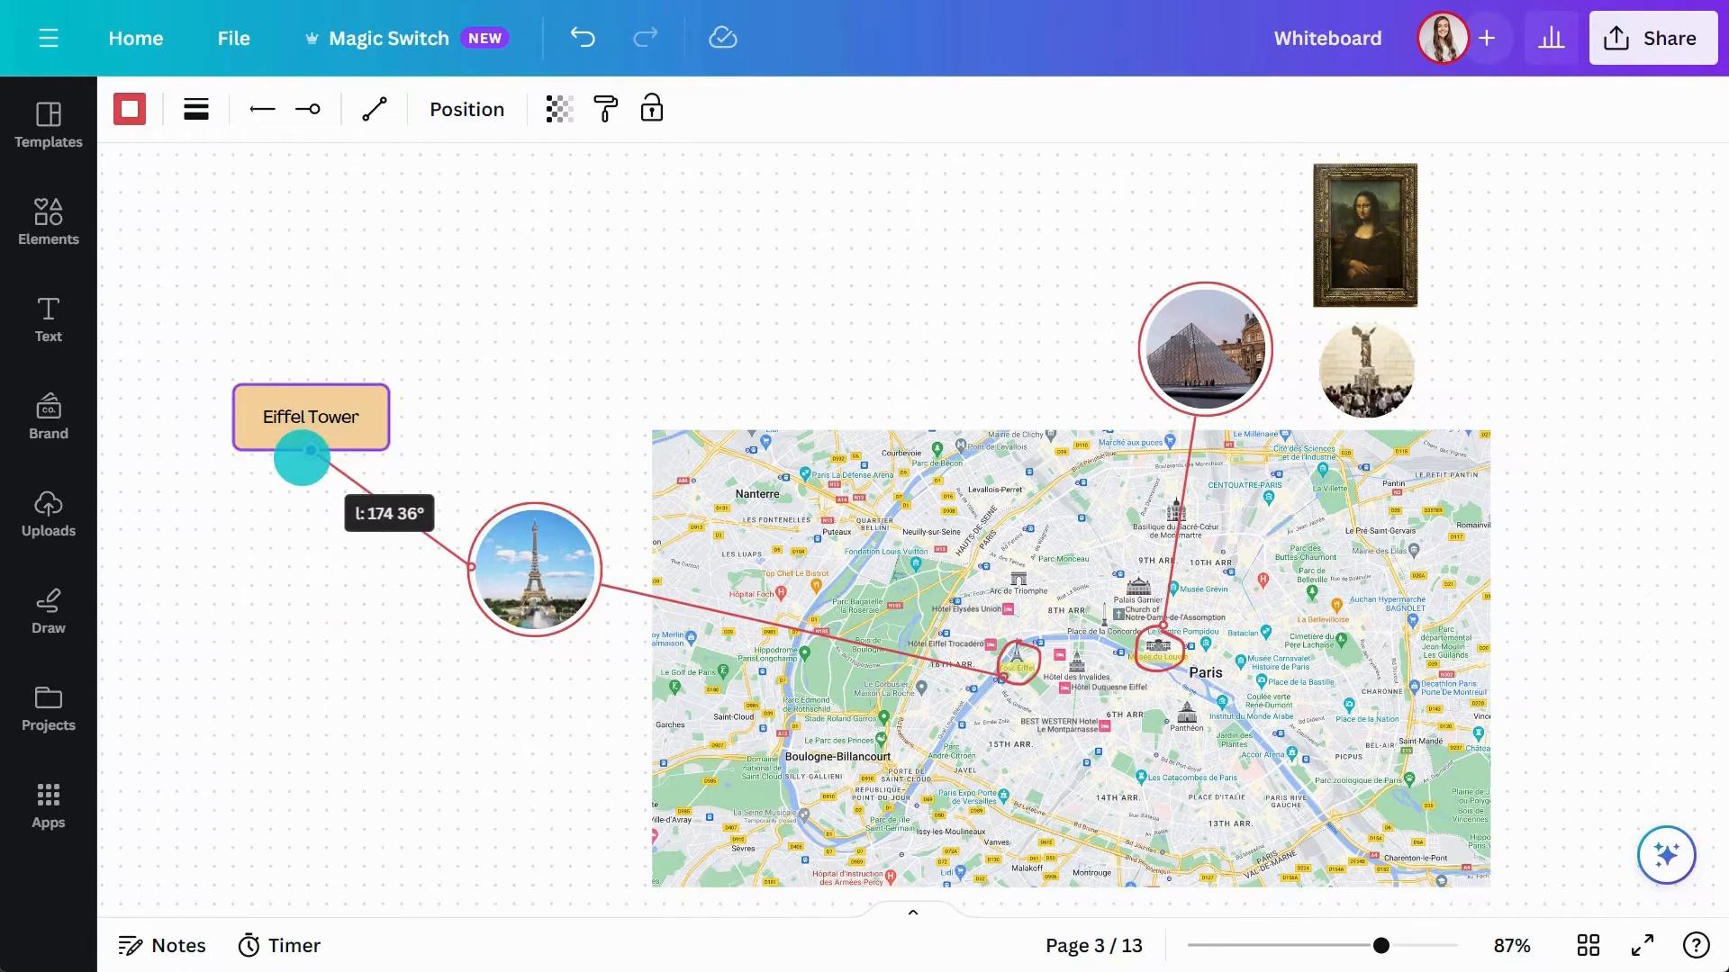
pyautogui.click(375, 108)
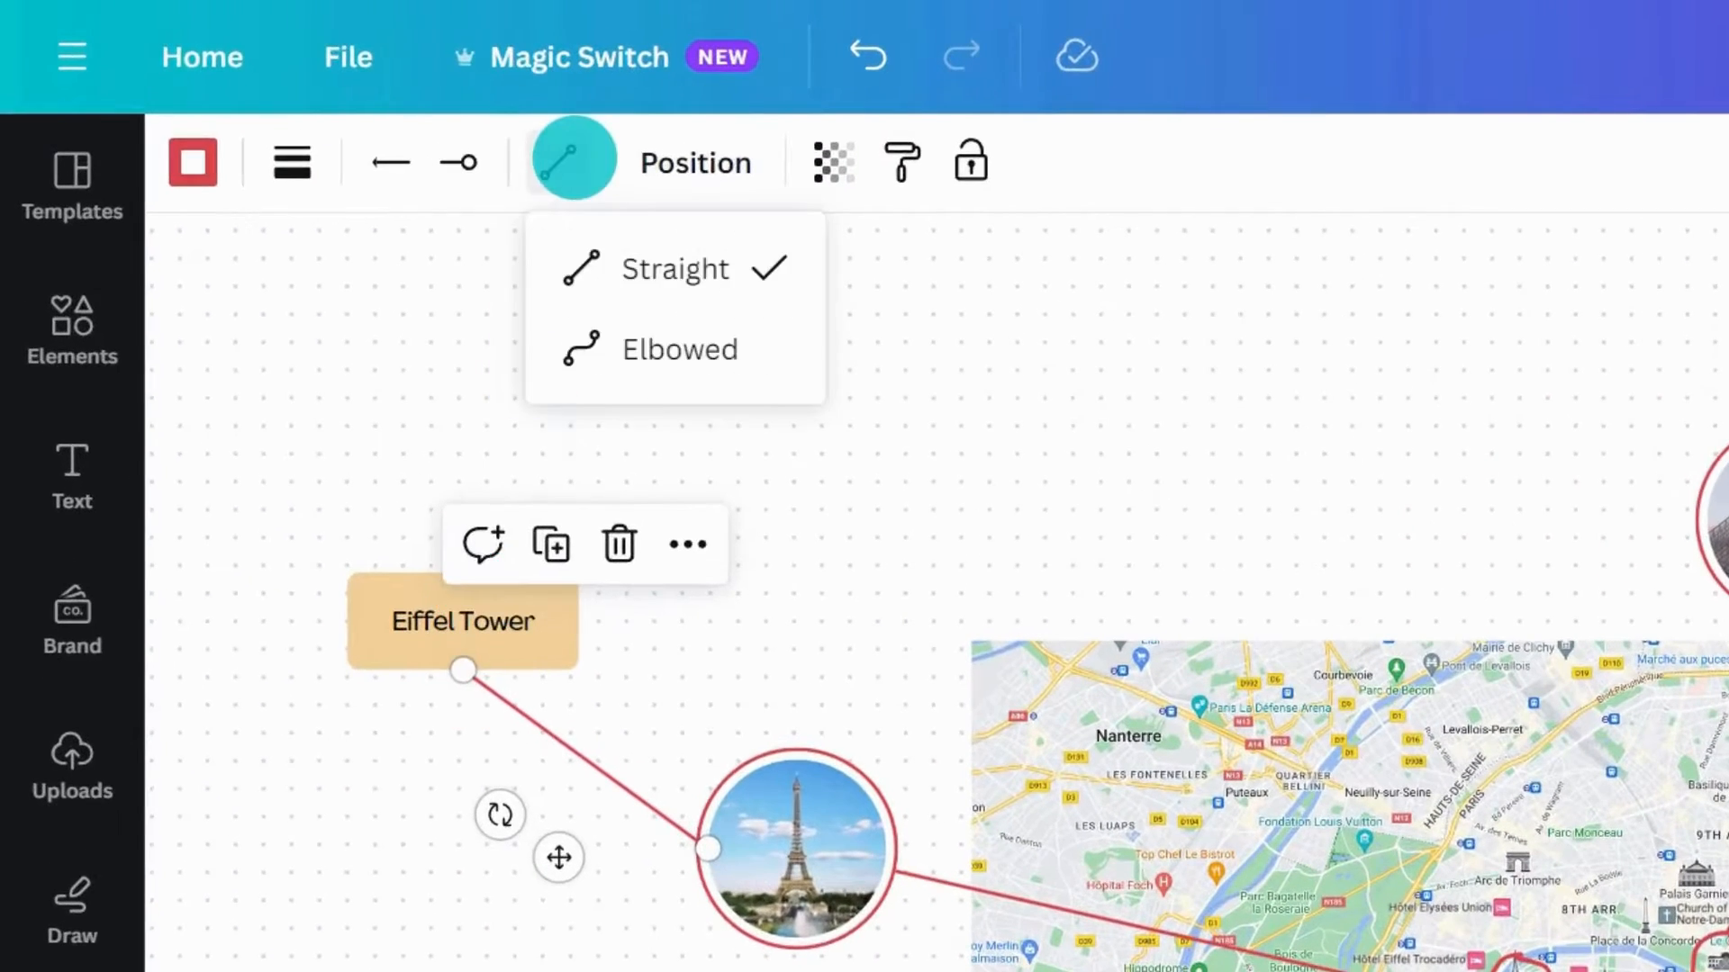
pyautogui.click(679, 349)
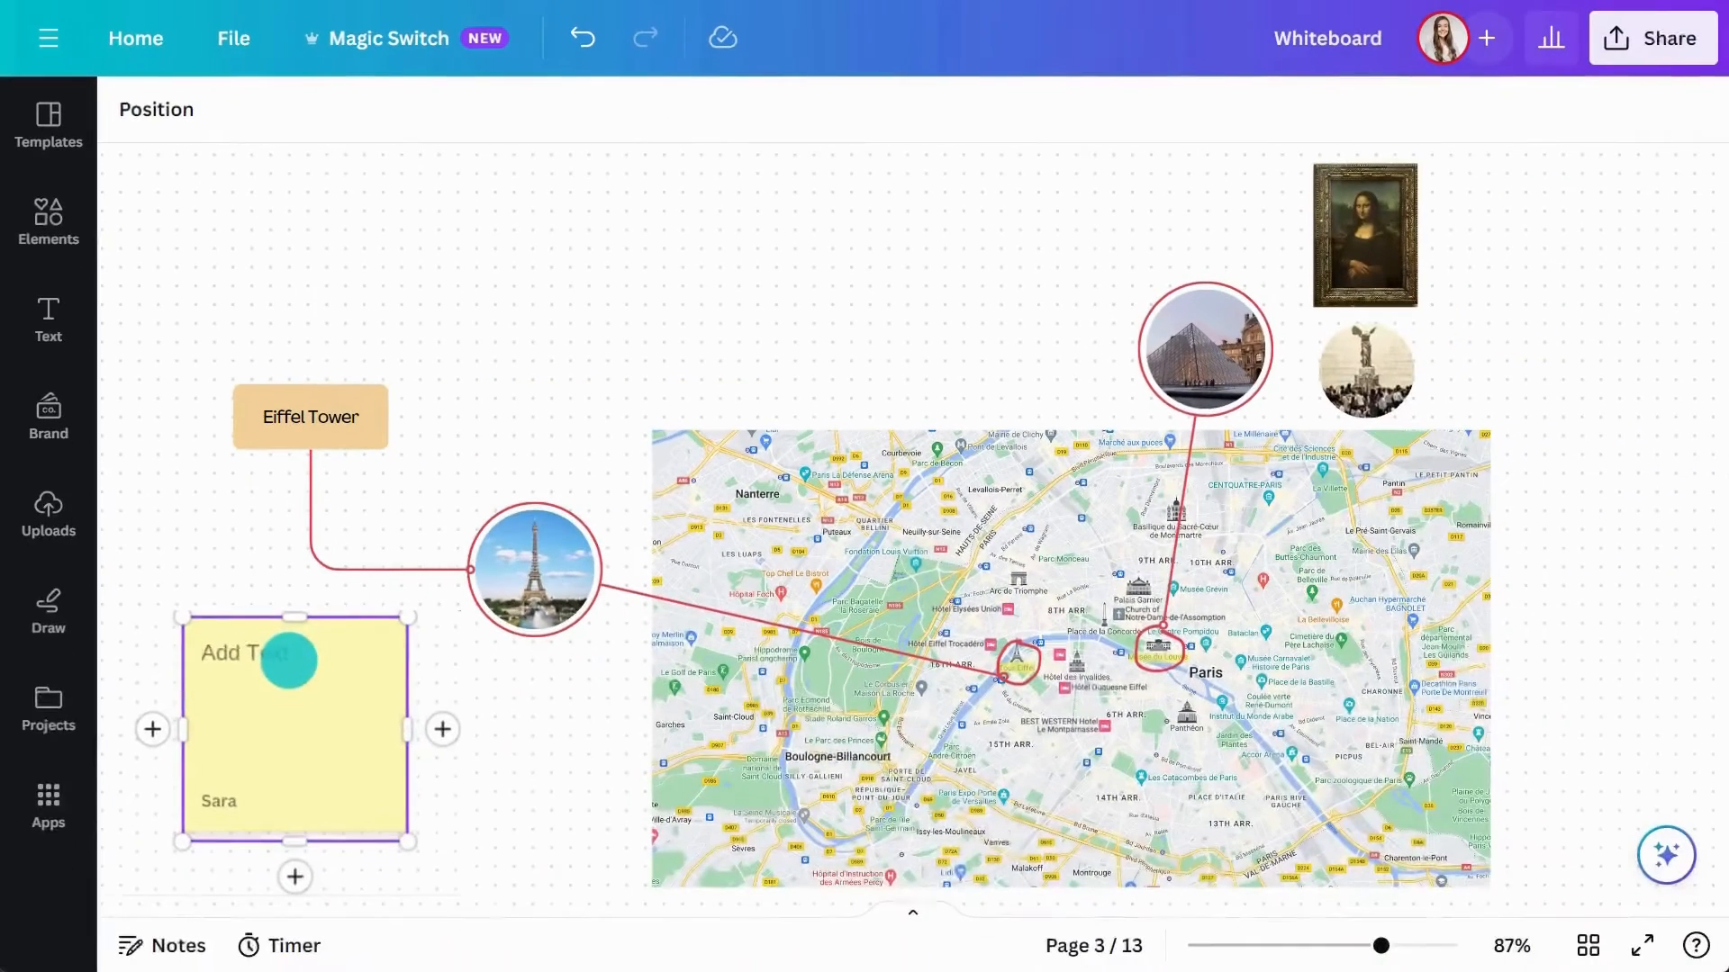
# - Write 'The Eiffel' description into the yellow sticky note beside the photo
pyautogui.write('The Eiffel Tower offers an incredible view of')
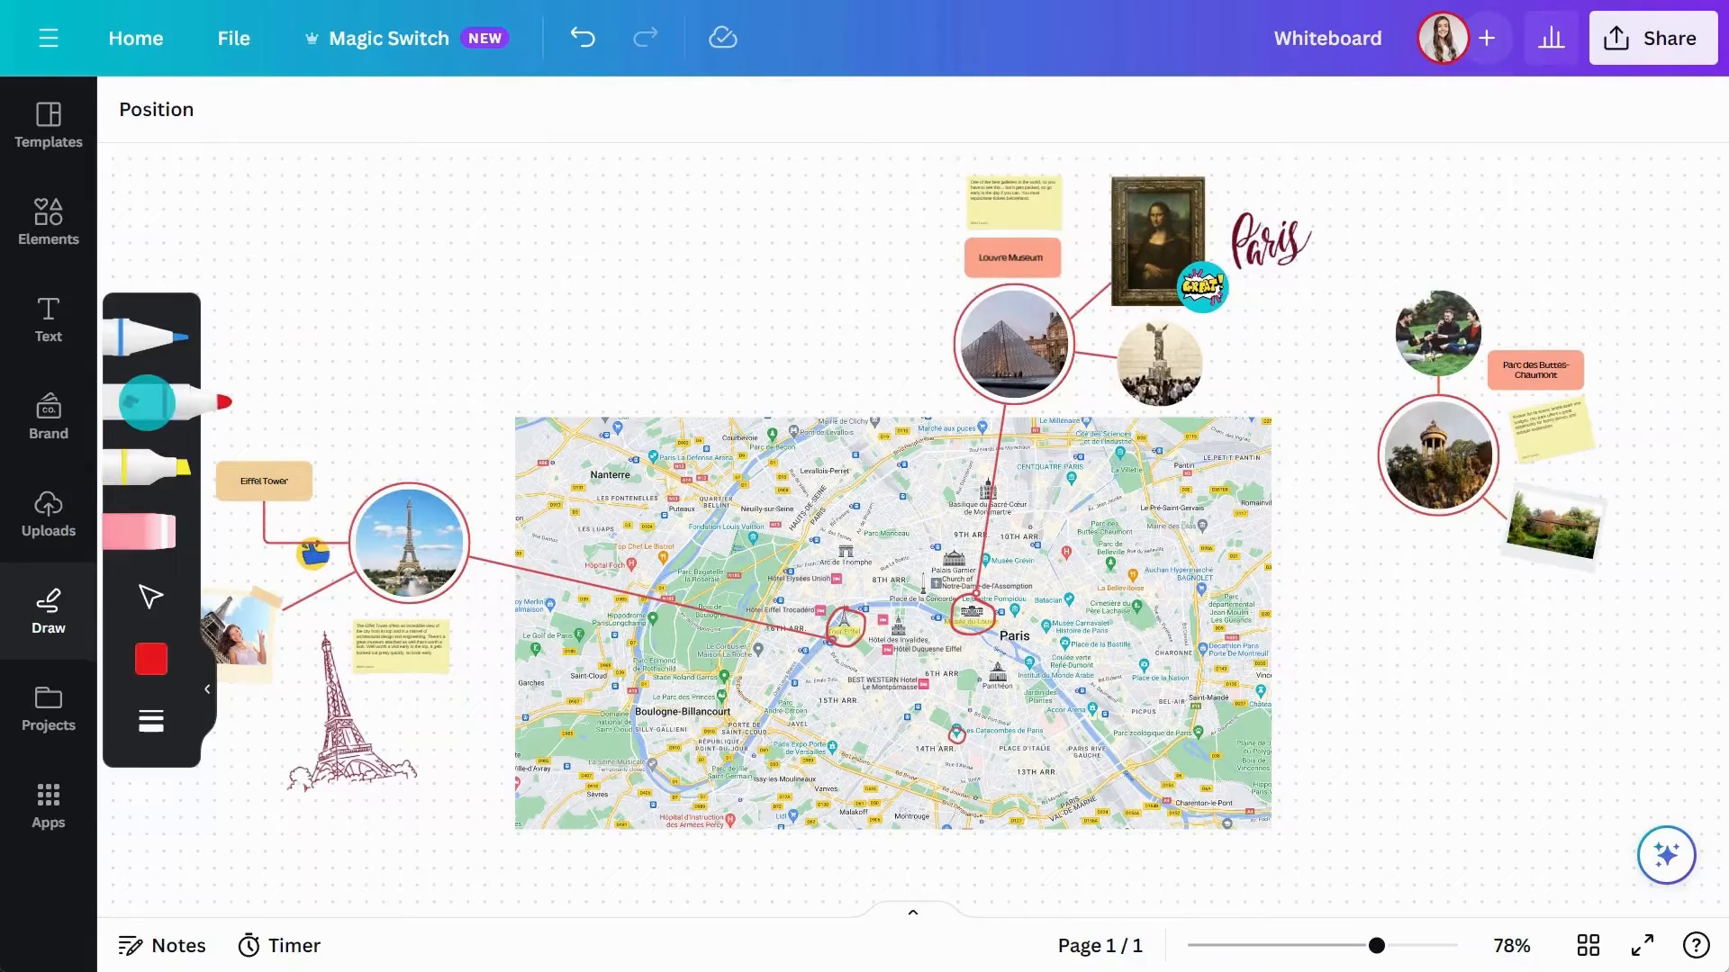
# - Freehand a red circle and a star in the blank area above the map
pyautogui.moveTo(1374, 945); pyautogui.dragTo(1403, 945)
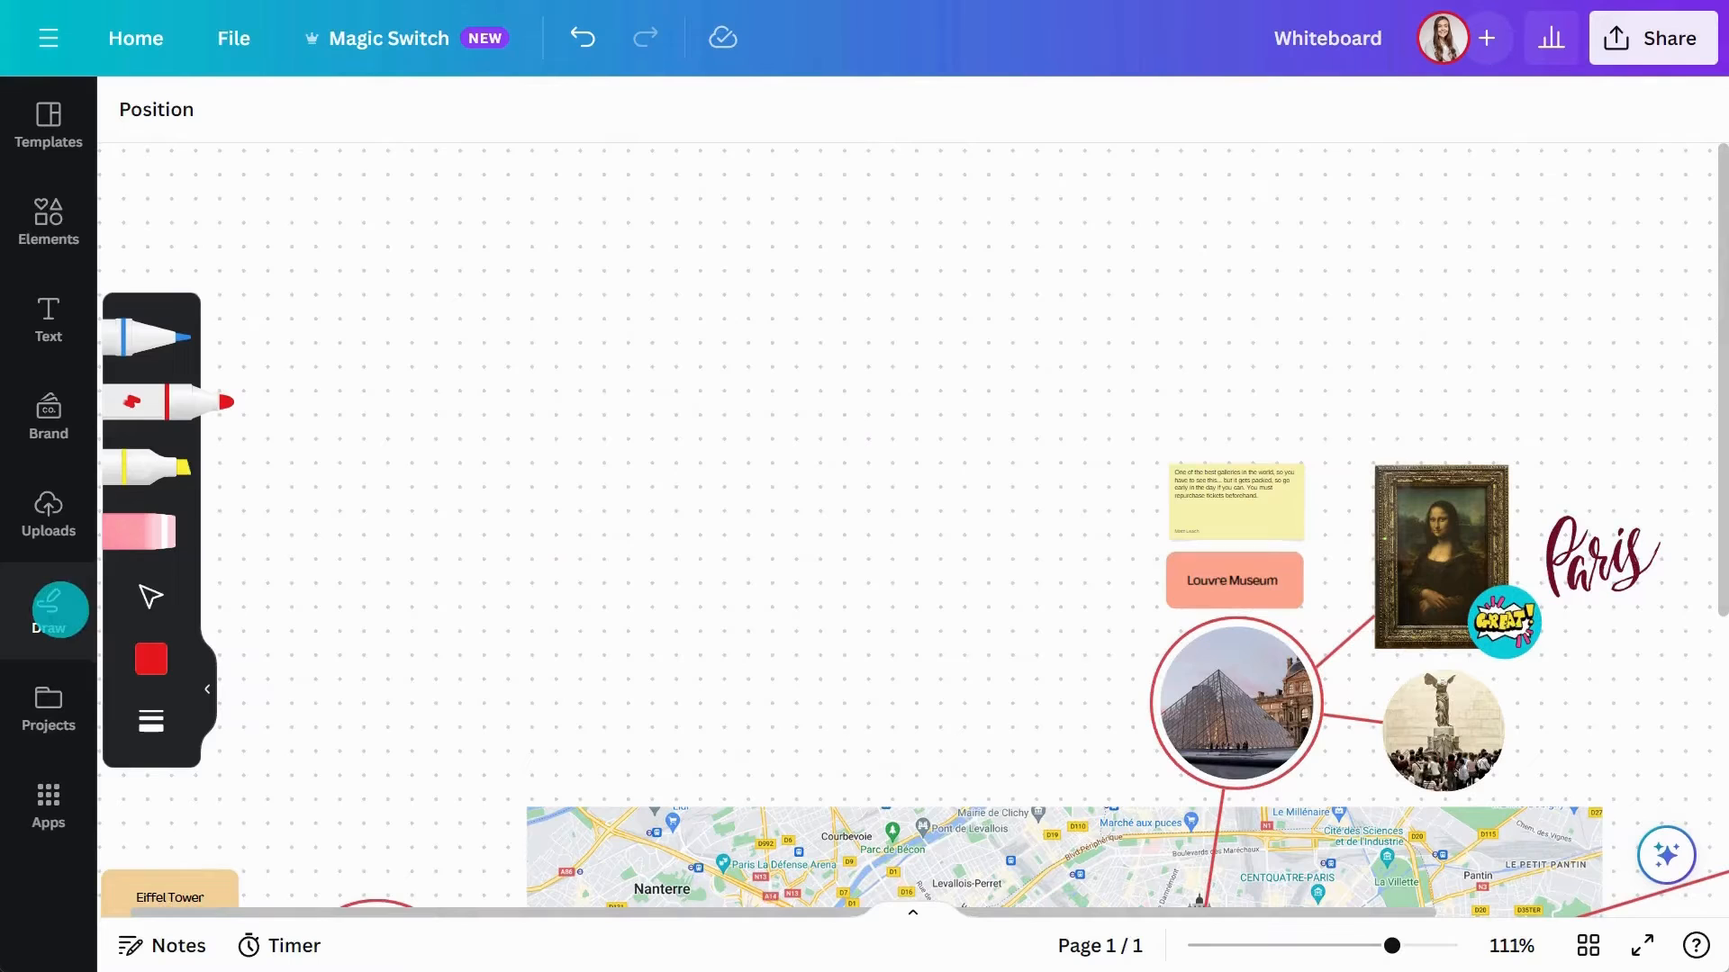
pyautogui.moveTo(789, 475); pyautogui.dragTo(759, 614)
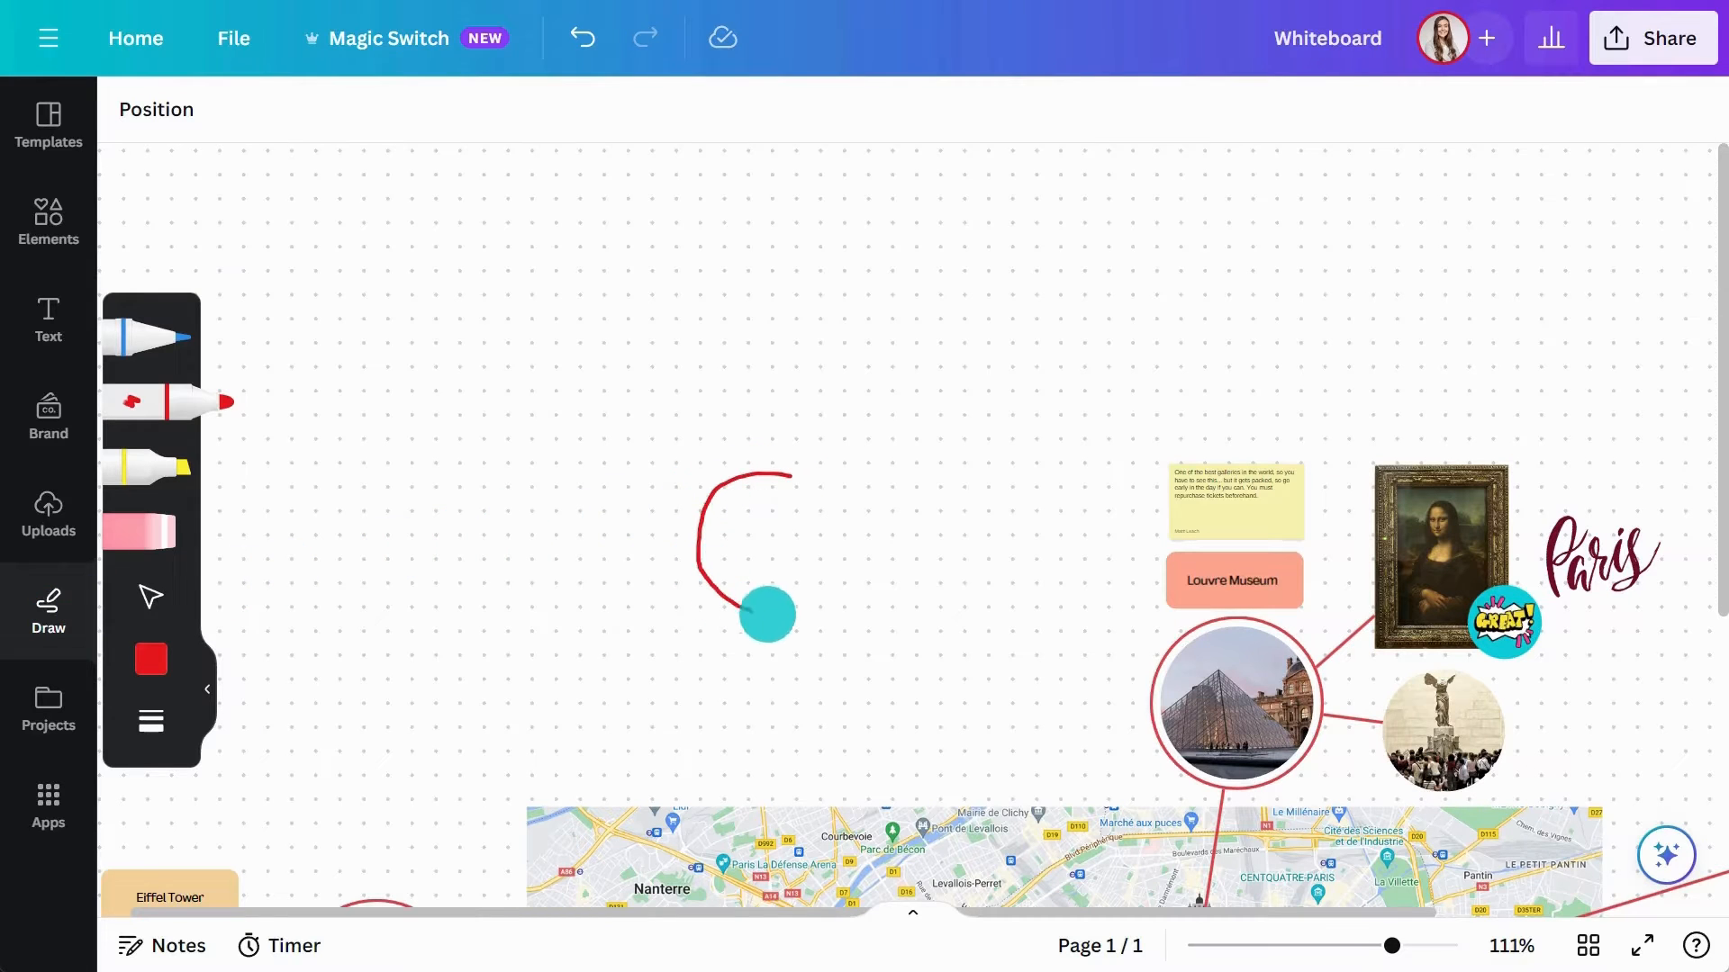
pyautogui.moveTo(765, 614); pyautogui.dragTo(758, 466)
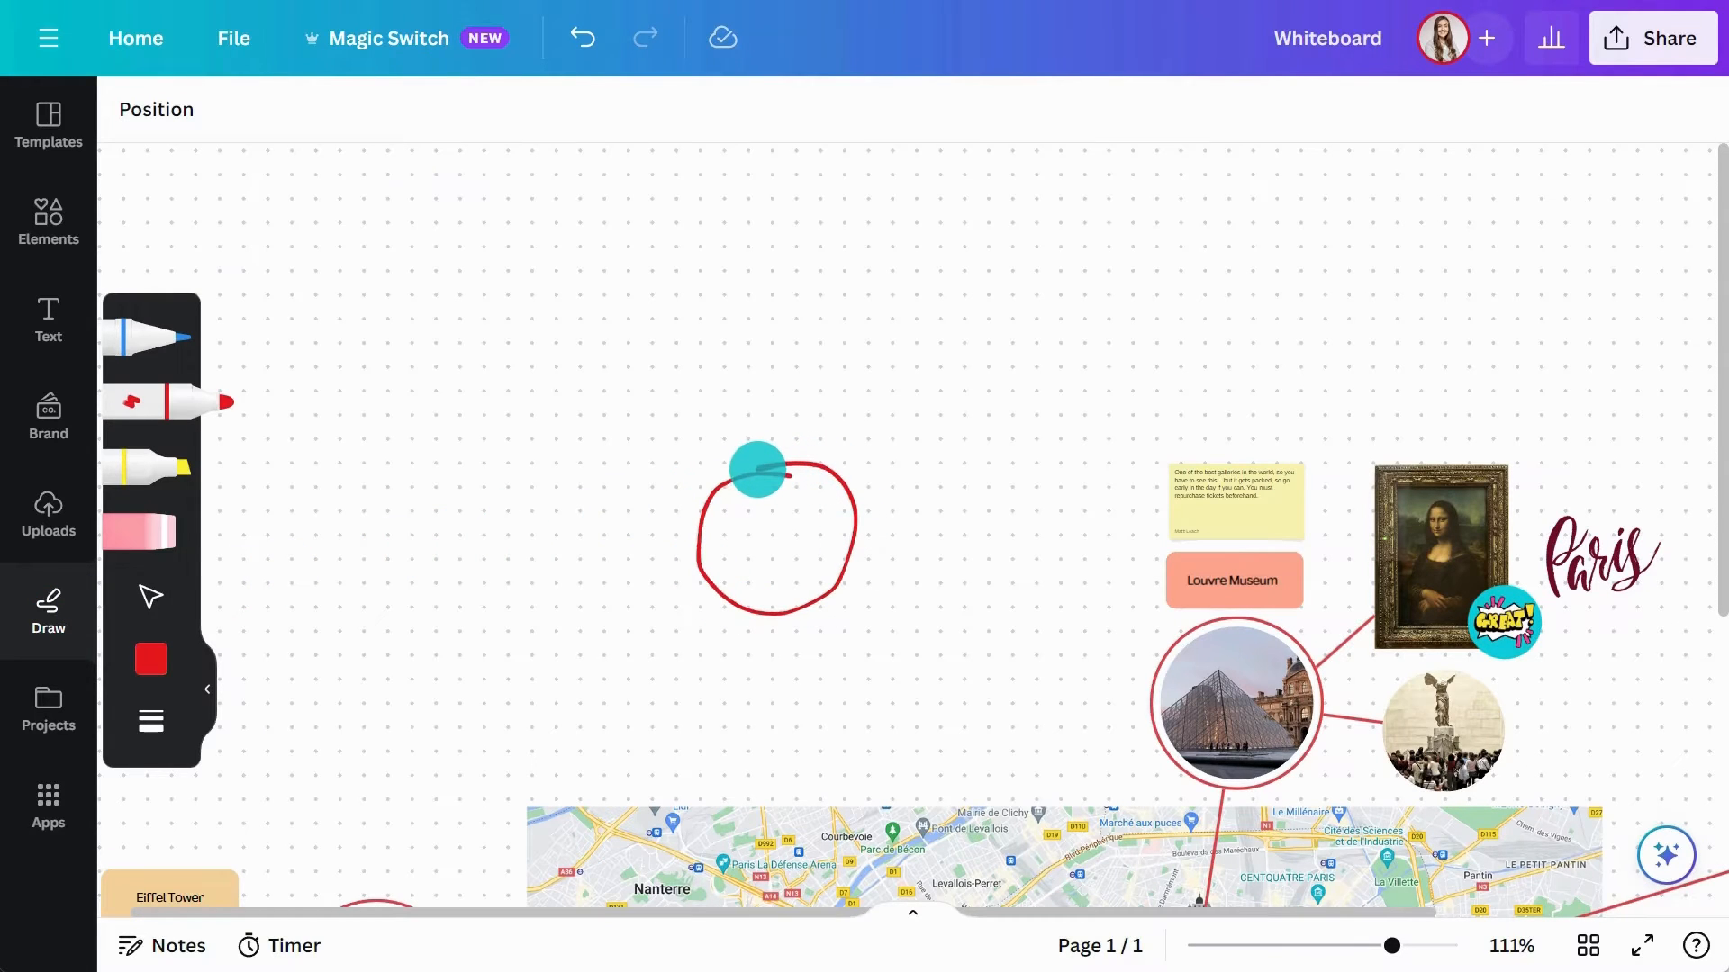
pyautogui.moveTo(758, 468); pyautogui.dragTo(797, 373)
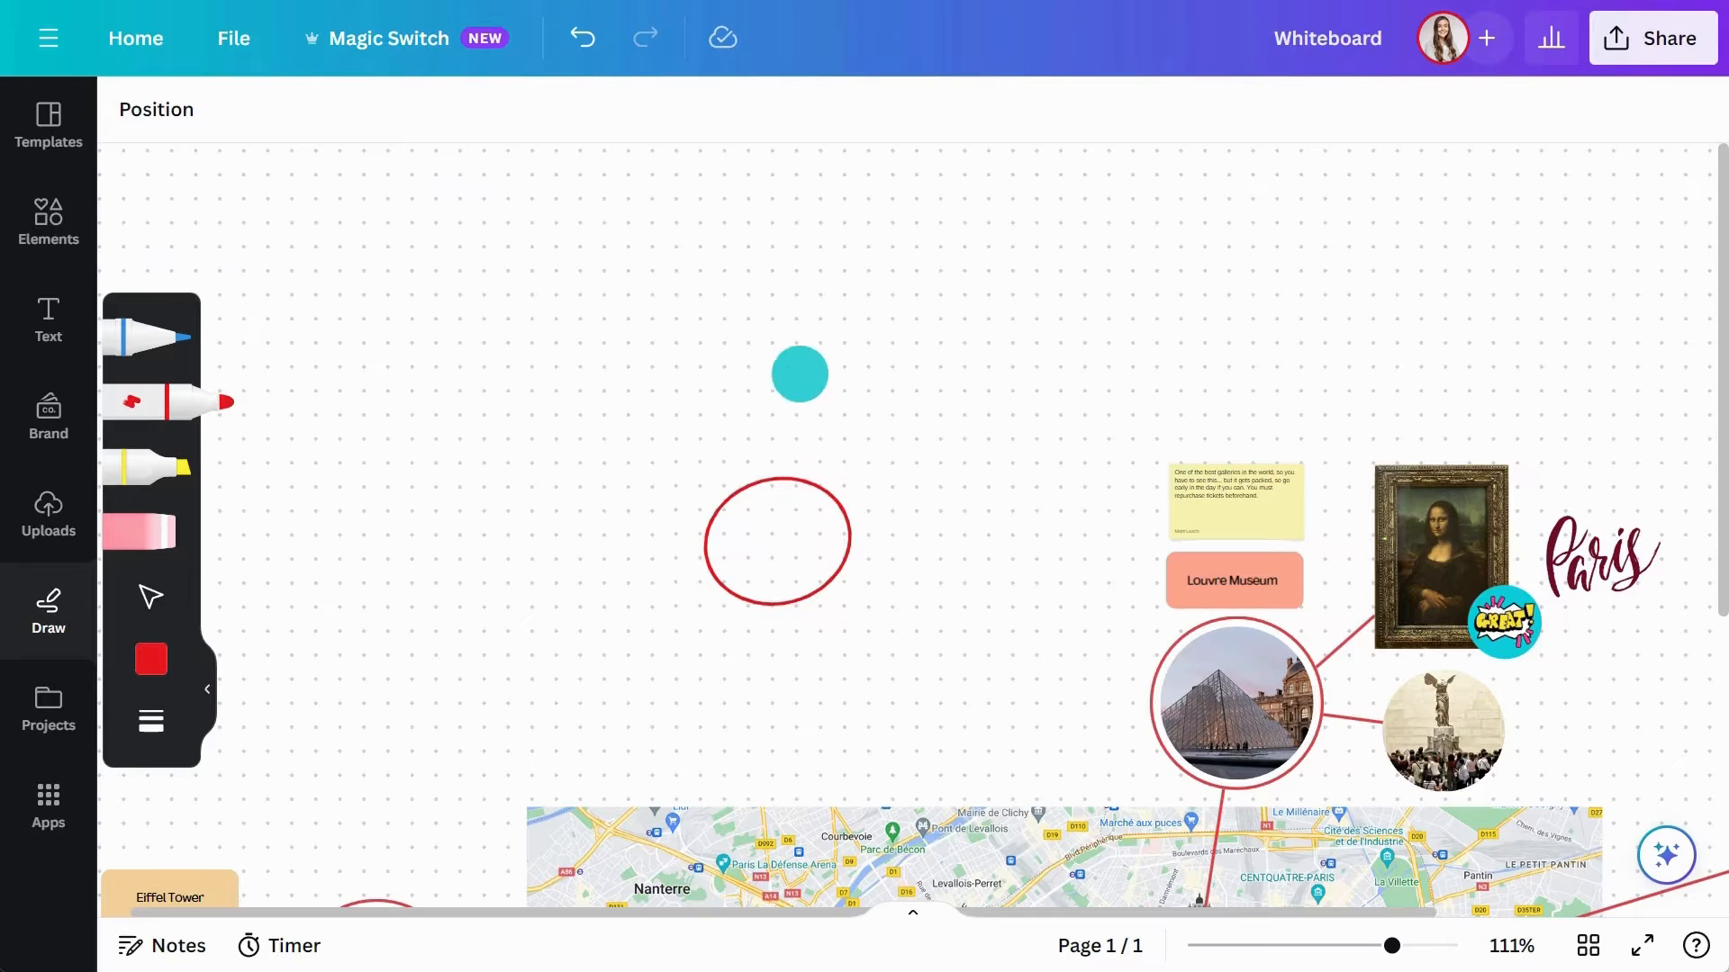
pyautogui.moveTo(798, 373); pyautogui.dragTo(940, 322)
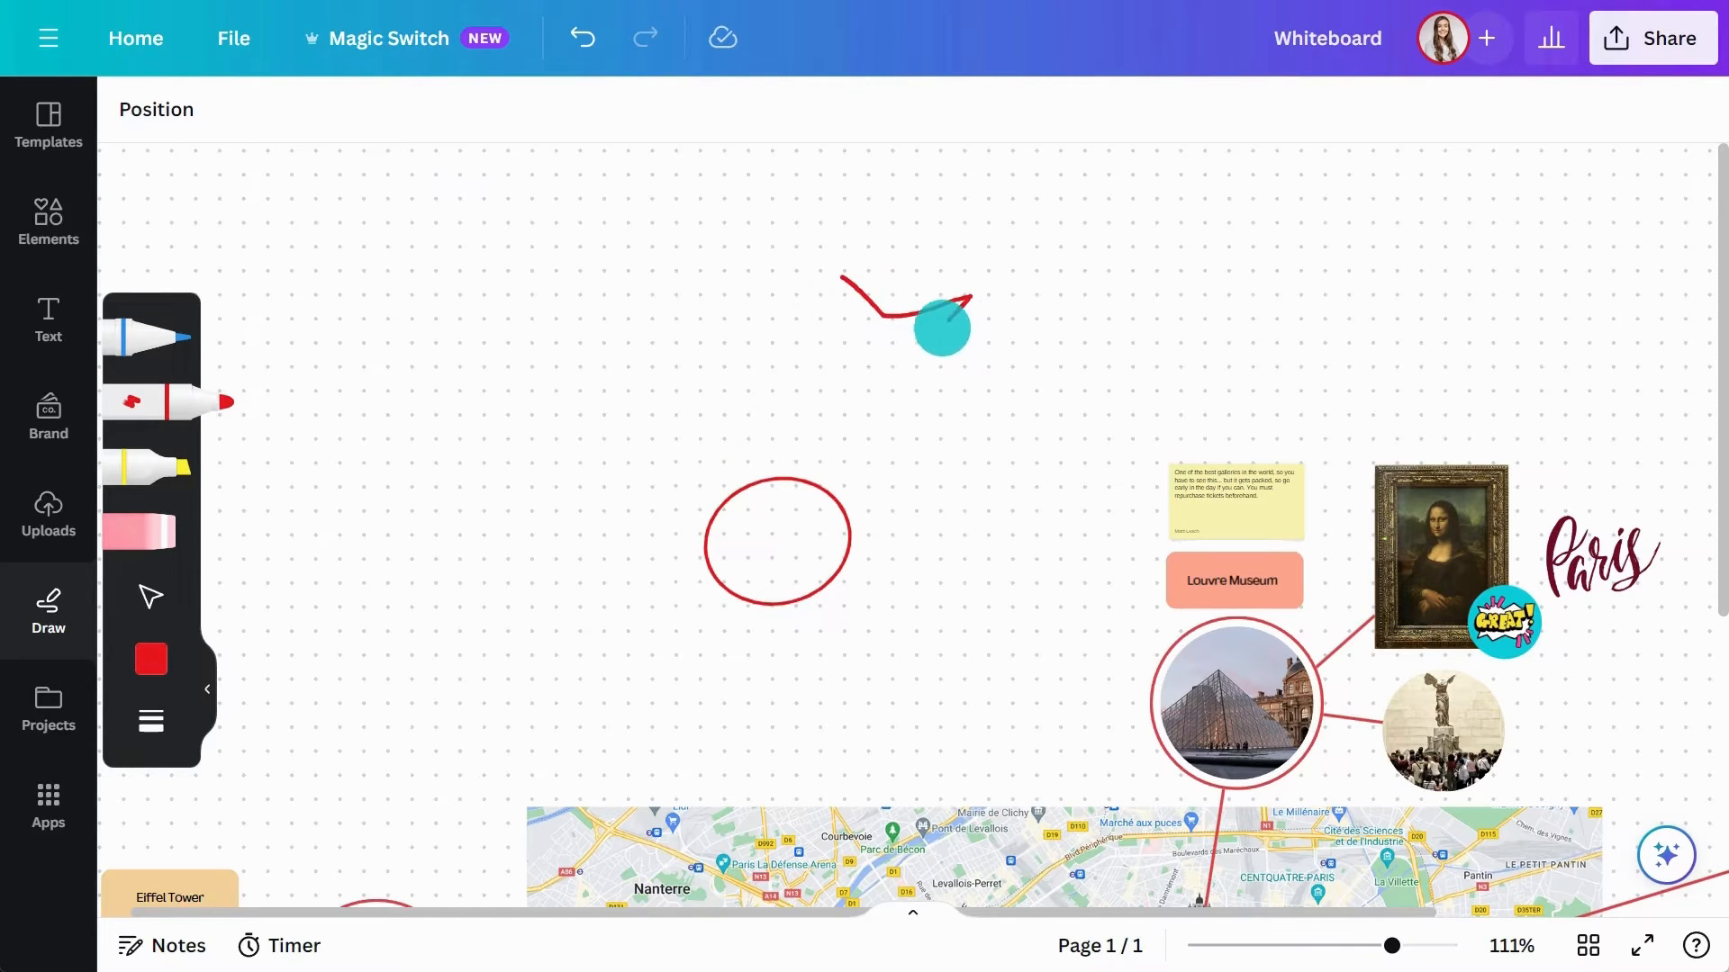
pyautogui.moveTo(940, 324); pyautogui.dragTo(877, 443)
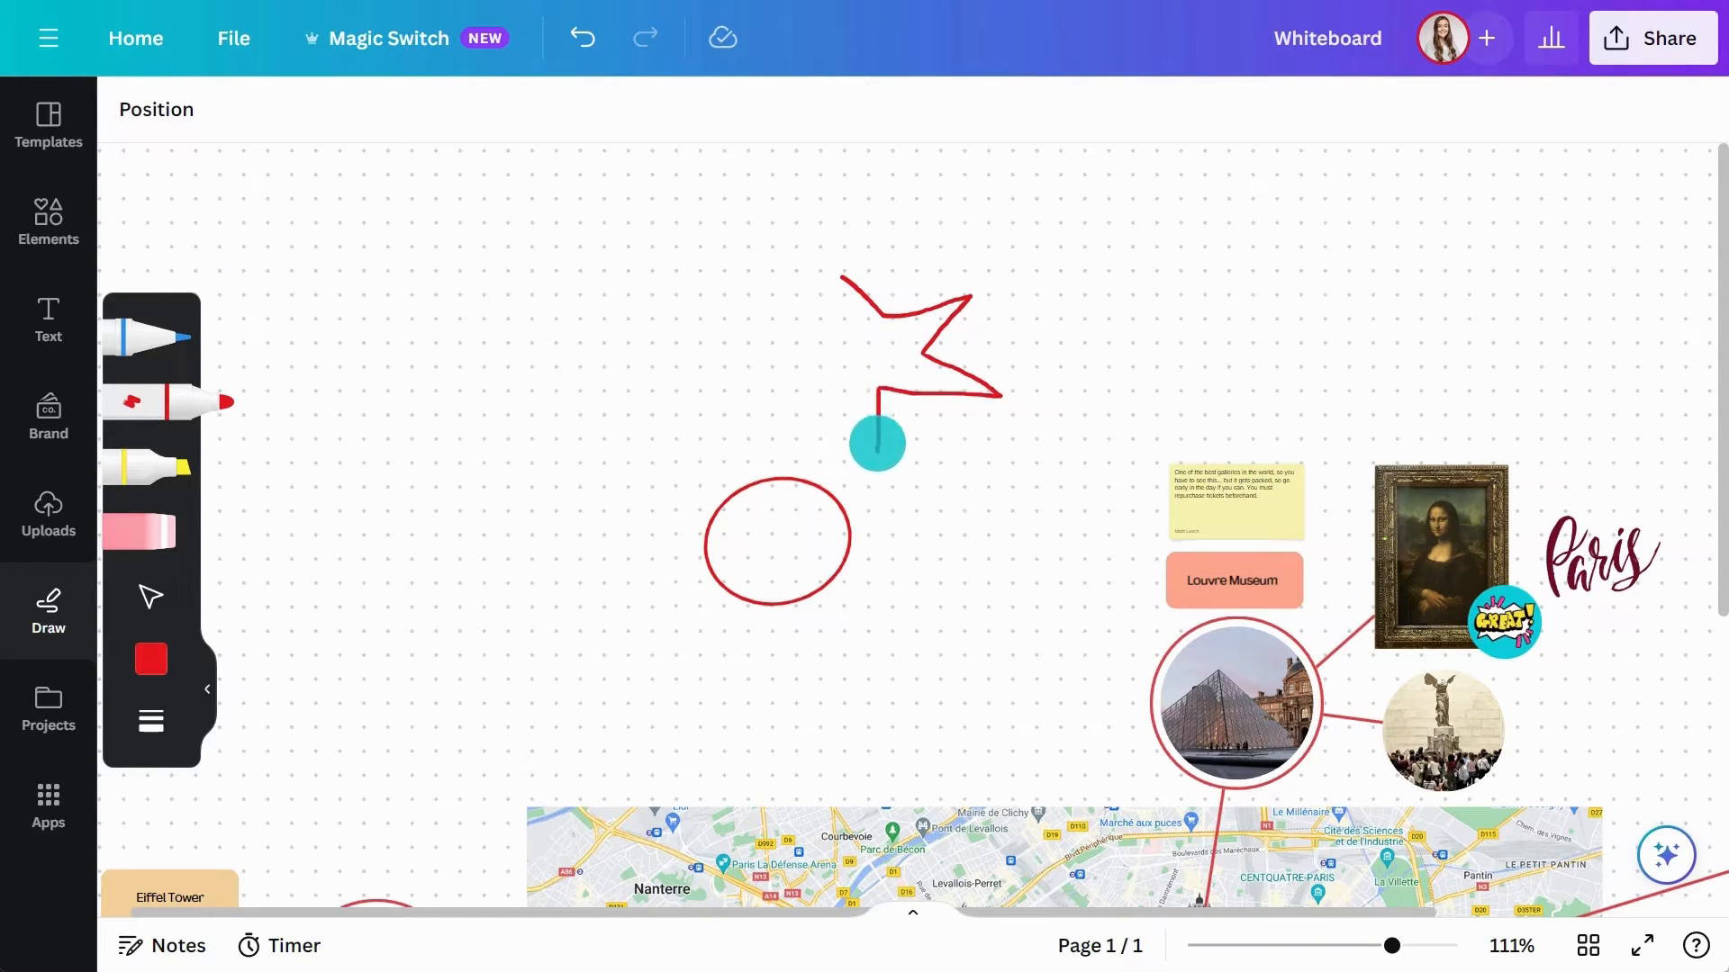
pyautogui.moveTo(877, 443); pyautogui.dragTo(842, 337)
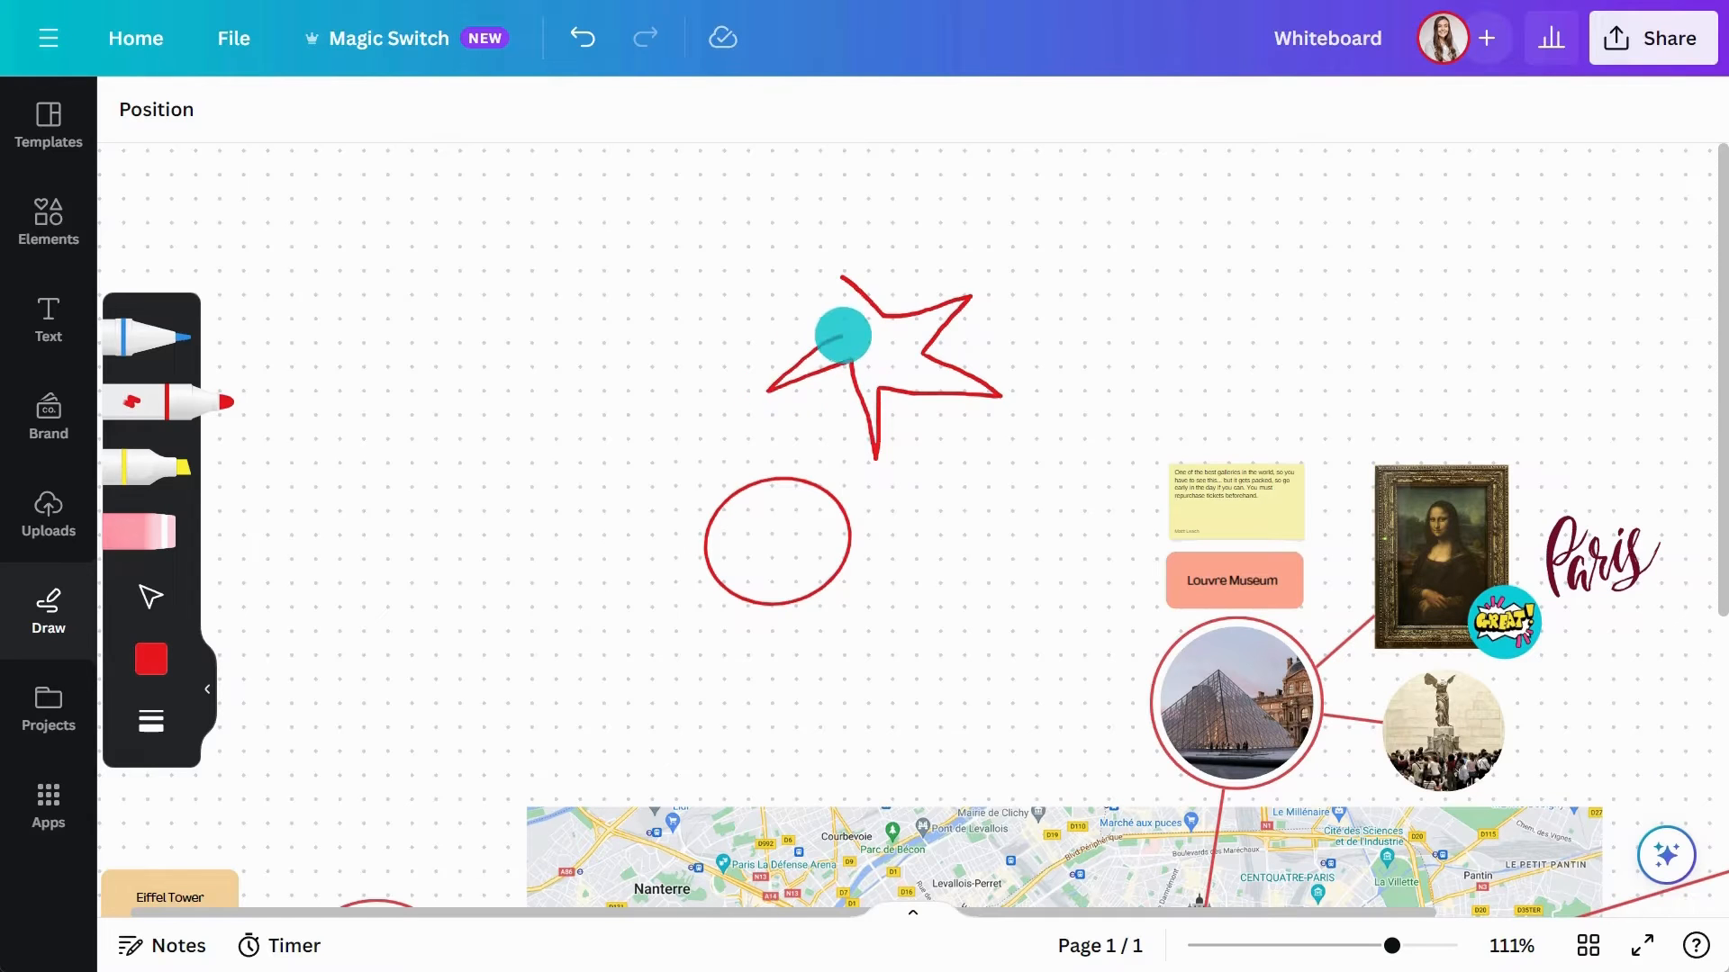
pyautogui.moveTo(843, 337); pyautogui.dragTo(842, 275)
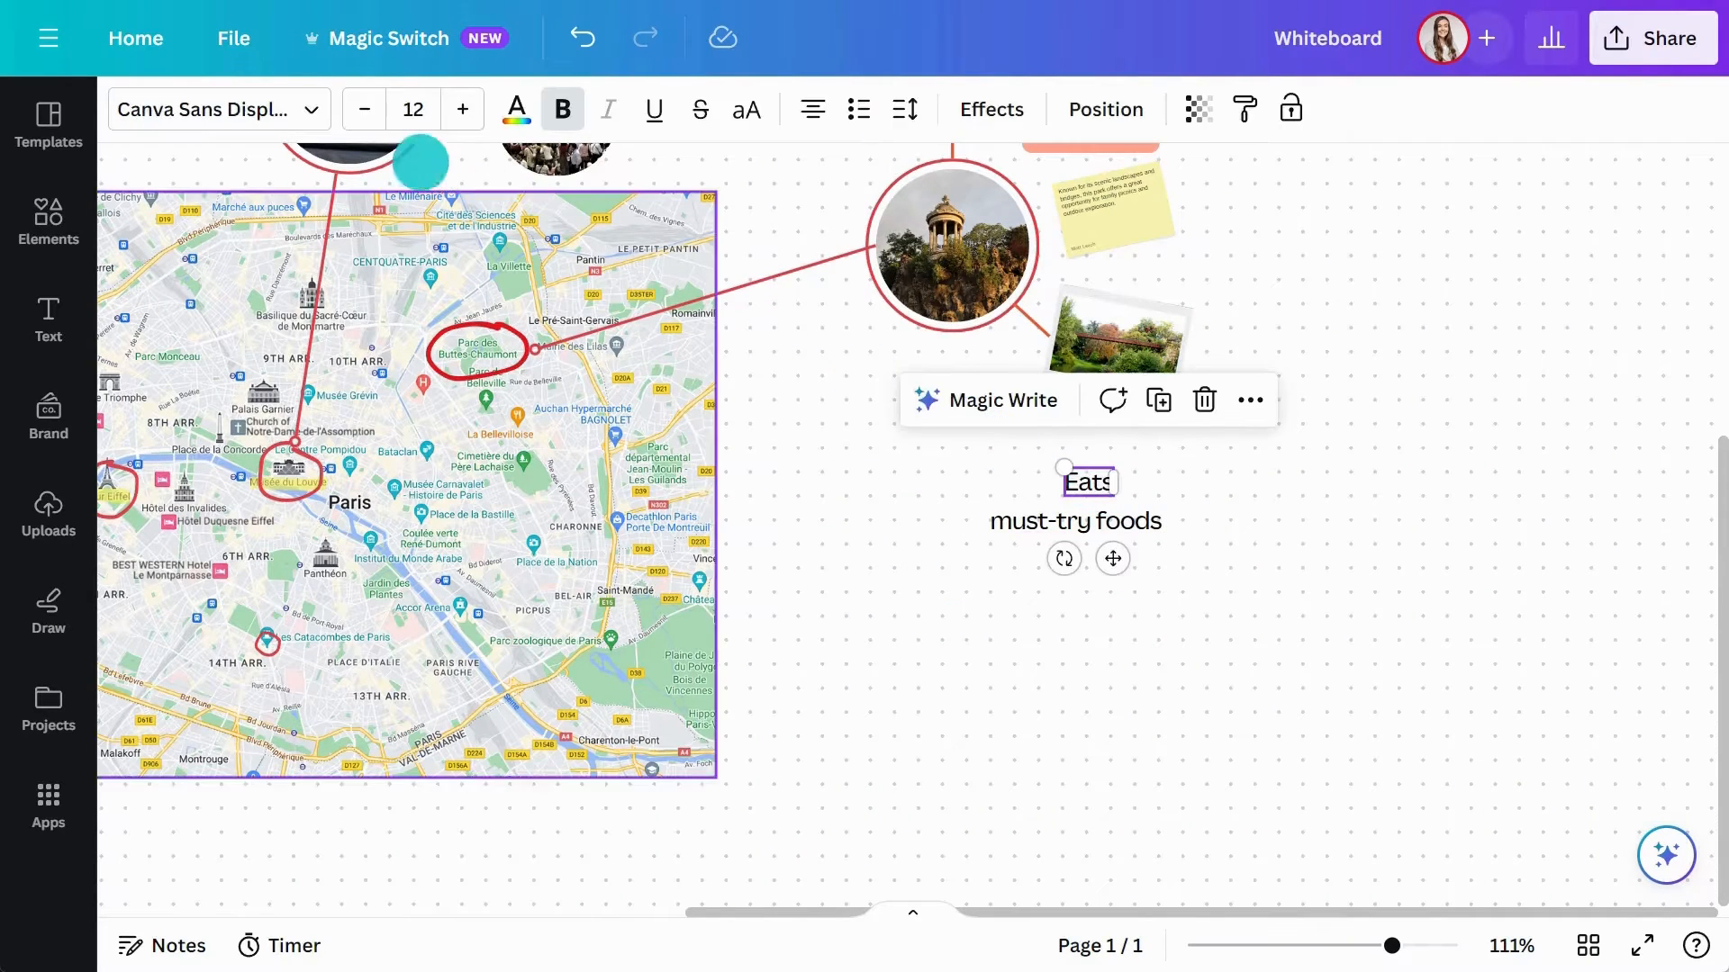
# - Search fonts for 'pa' to pick a script typeface for the Eats heading
pyautogui.click(209, 108)
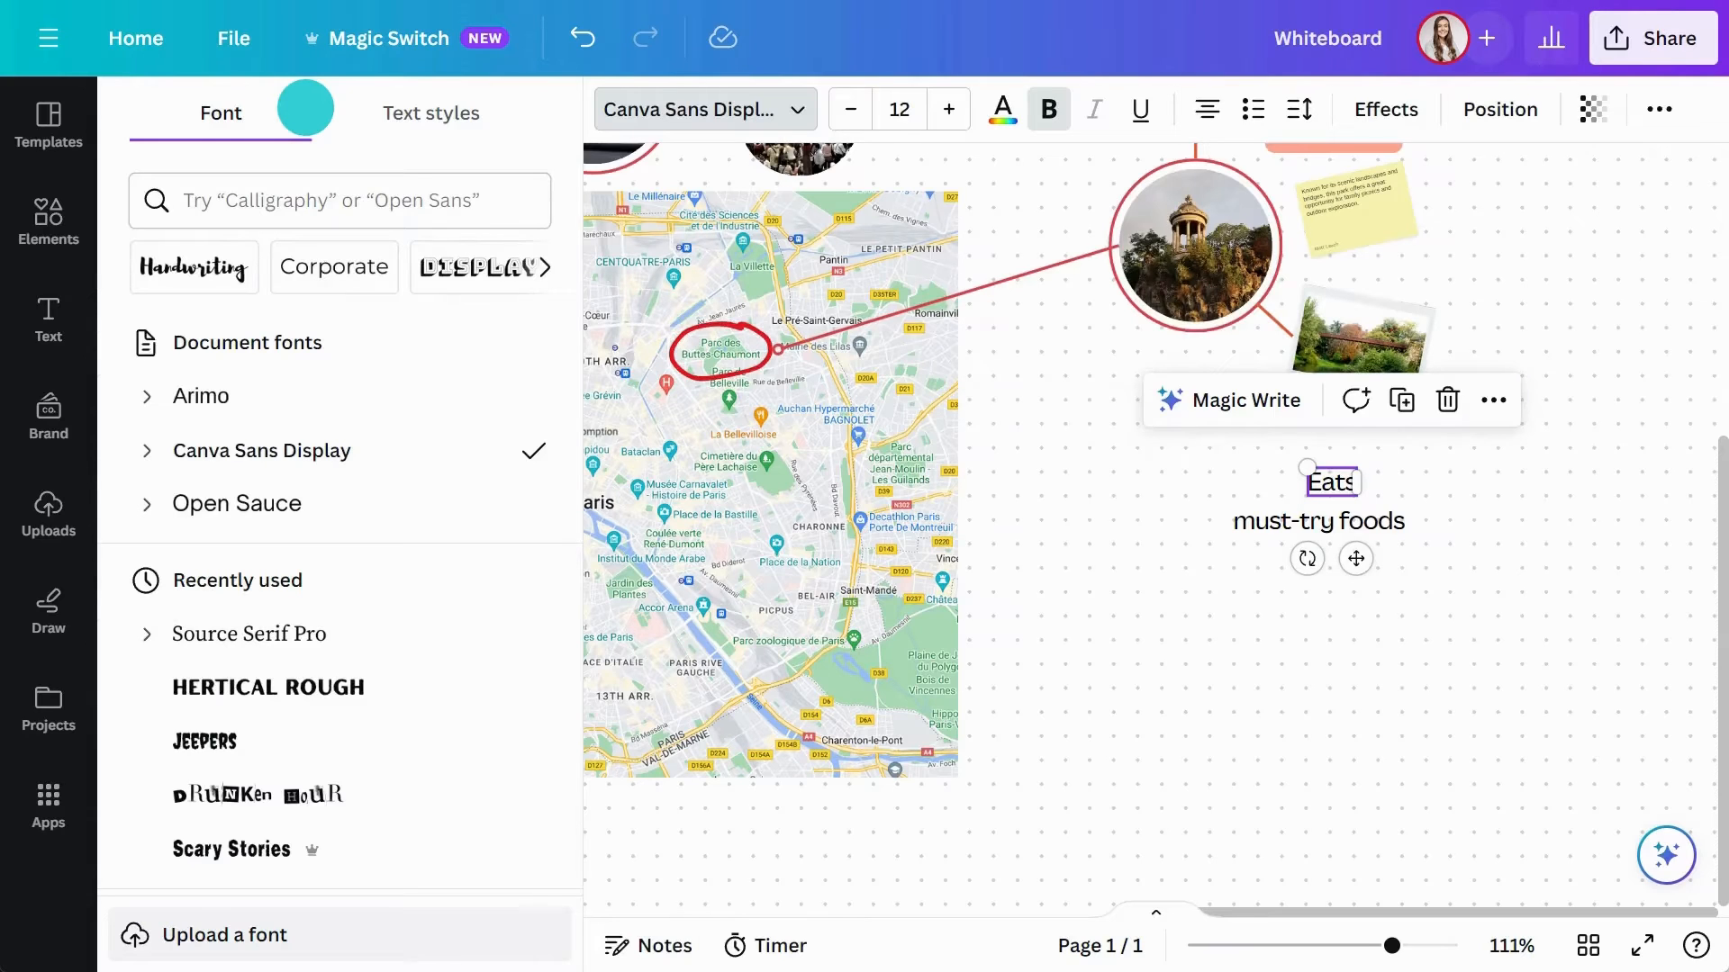
pyautogui.write('pa')
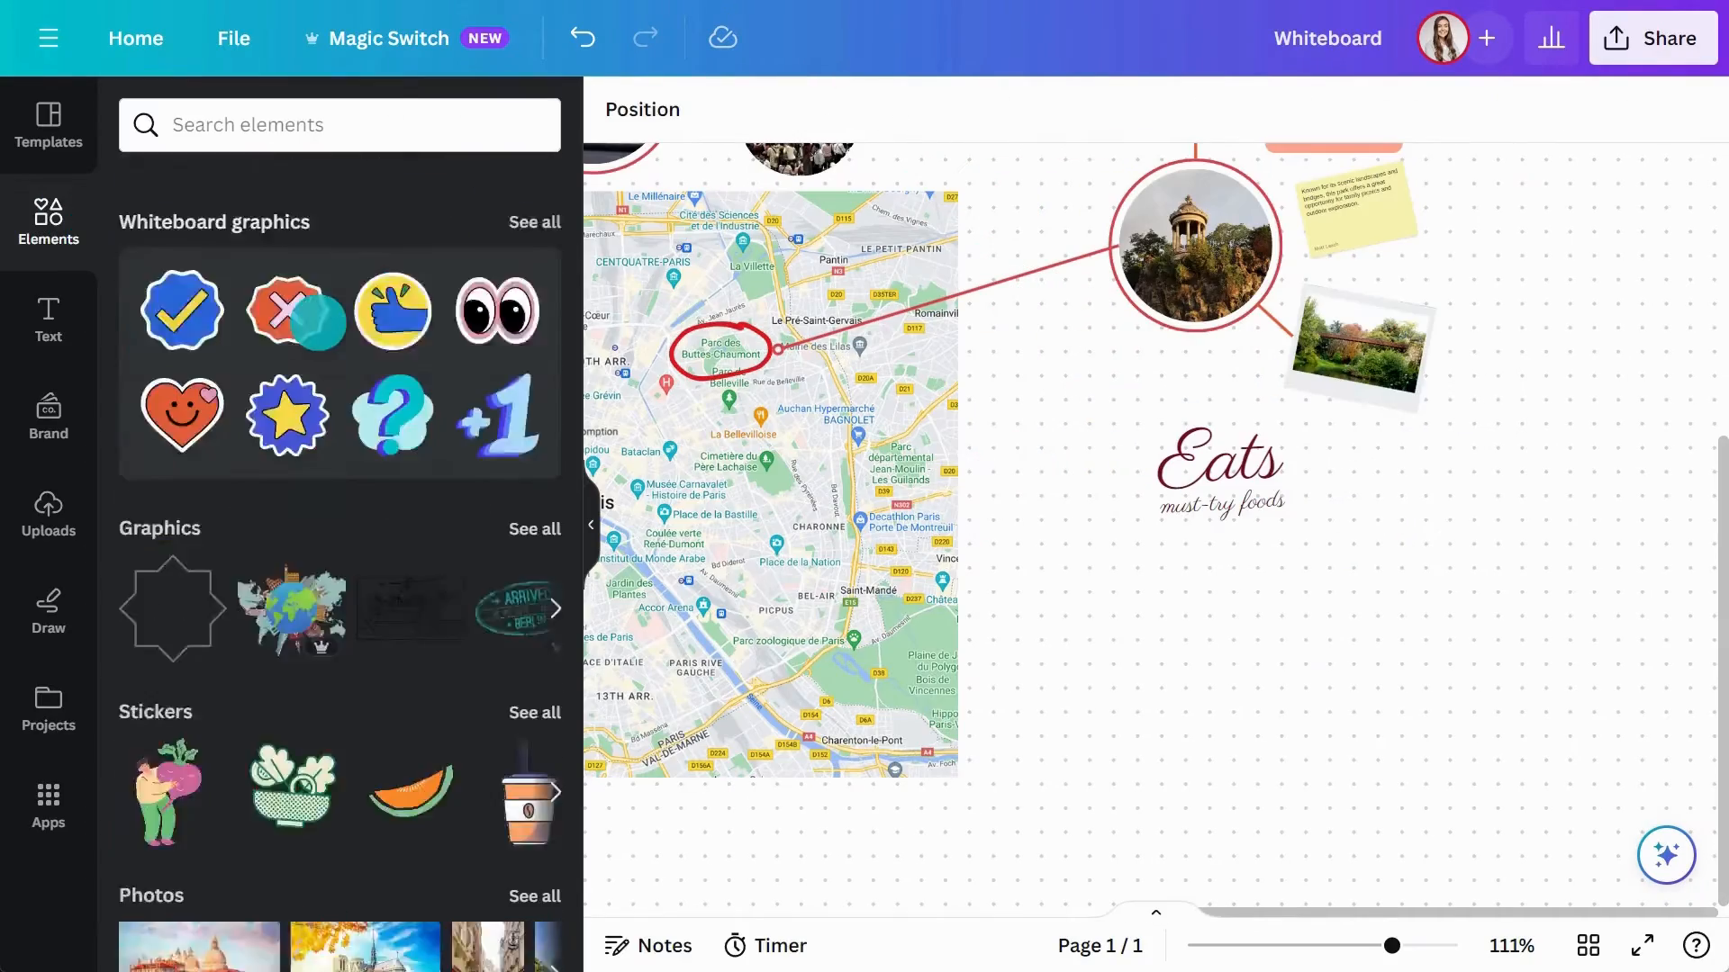
# - Place the food table with croissant and macaron stickers under the Eats heading
pyautogui.click(1219, 452)
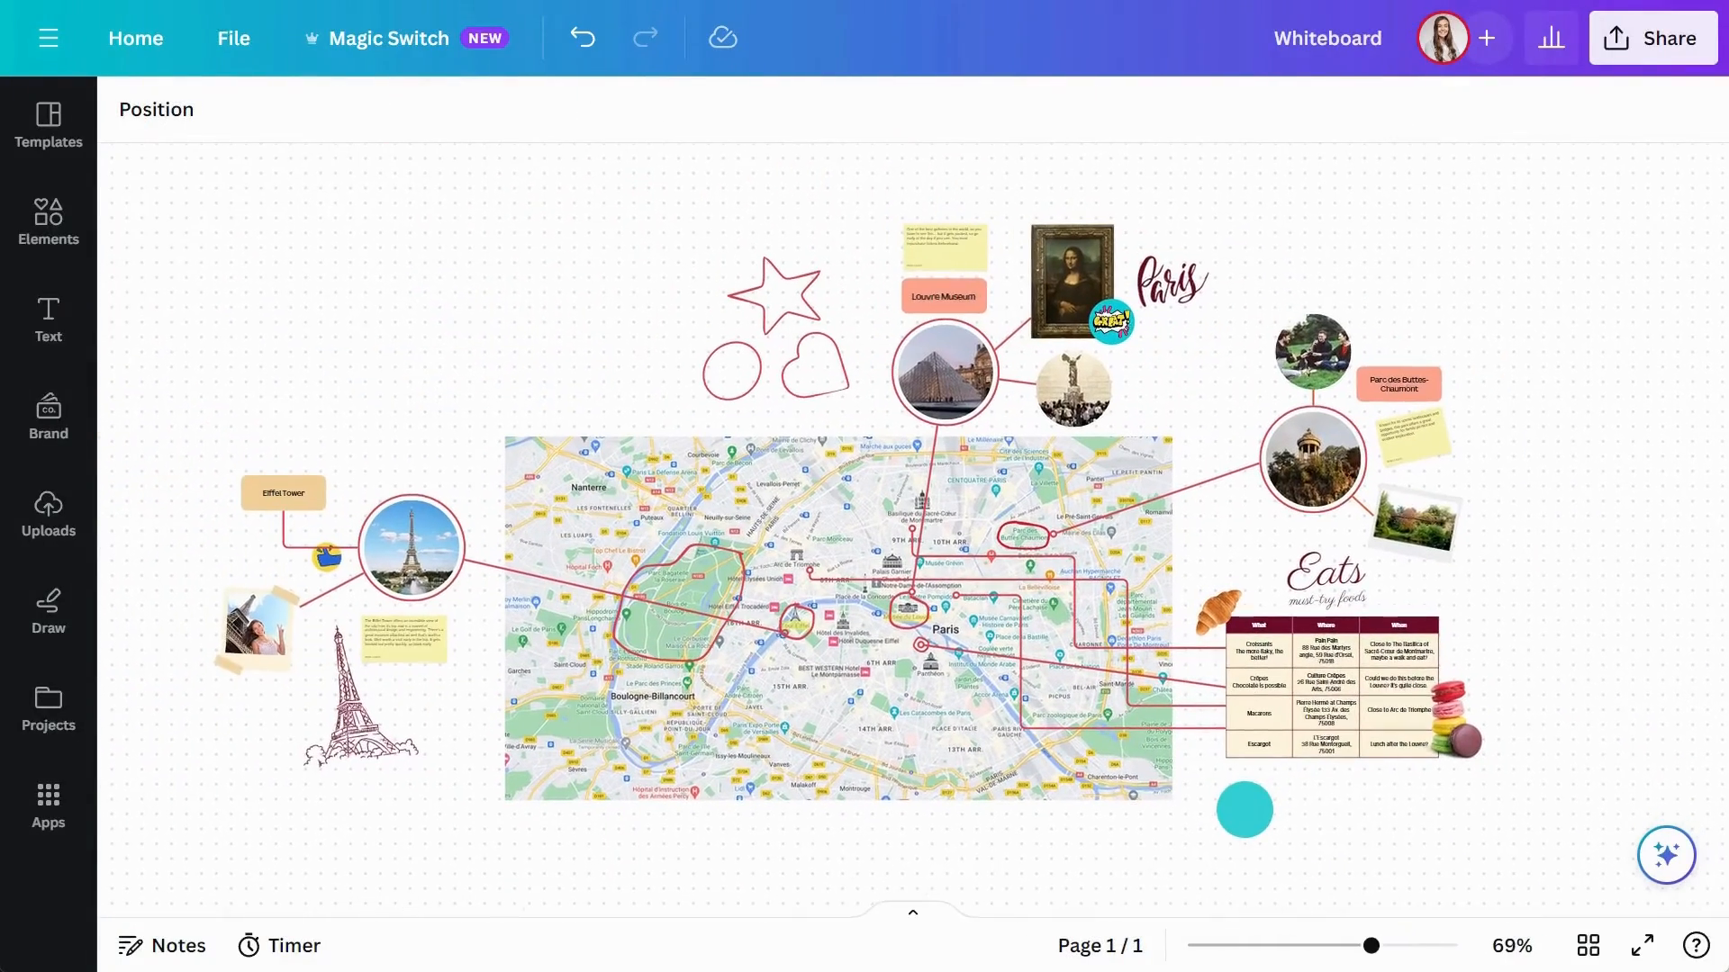
# - Share the board with collaborators (starting 'luc') and grant them Can edit access
pyautogui.moveTo(1245, 809); pyautogui.dragTo(1534, 291)
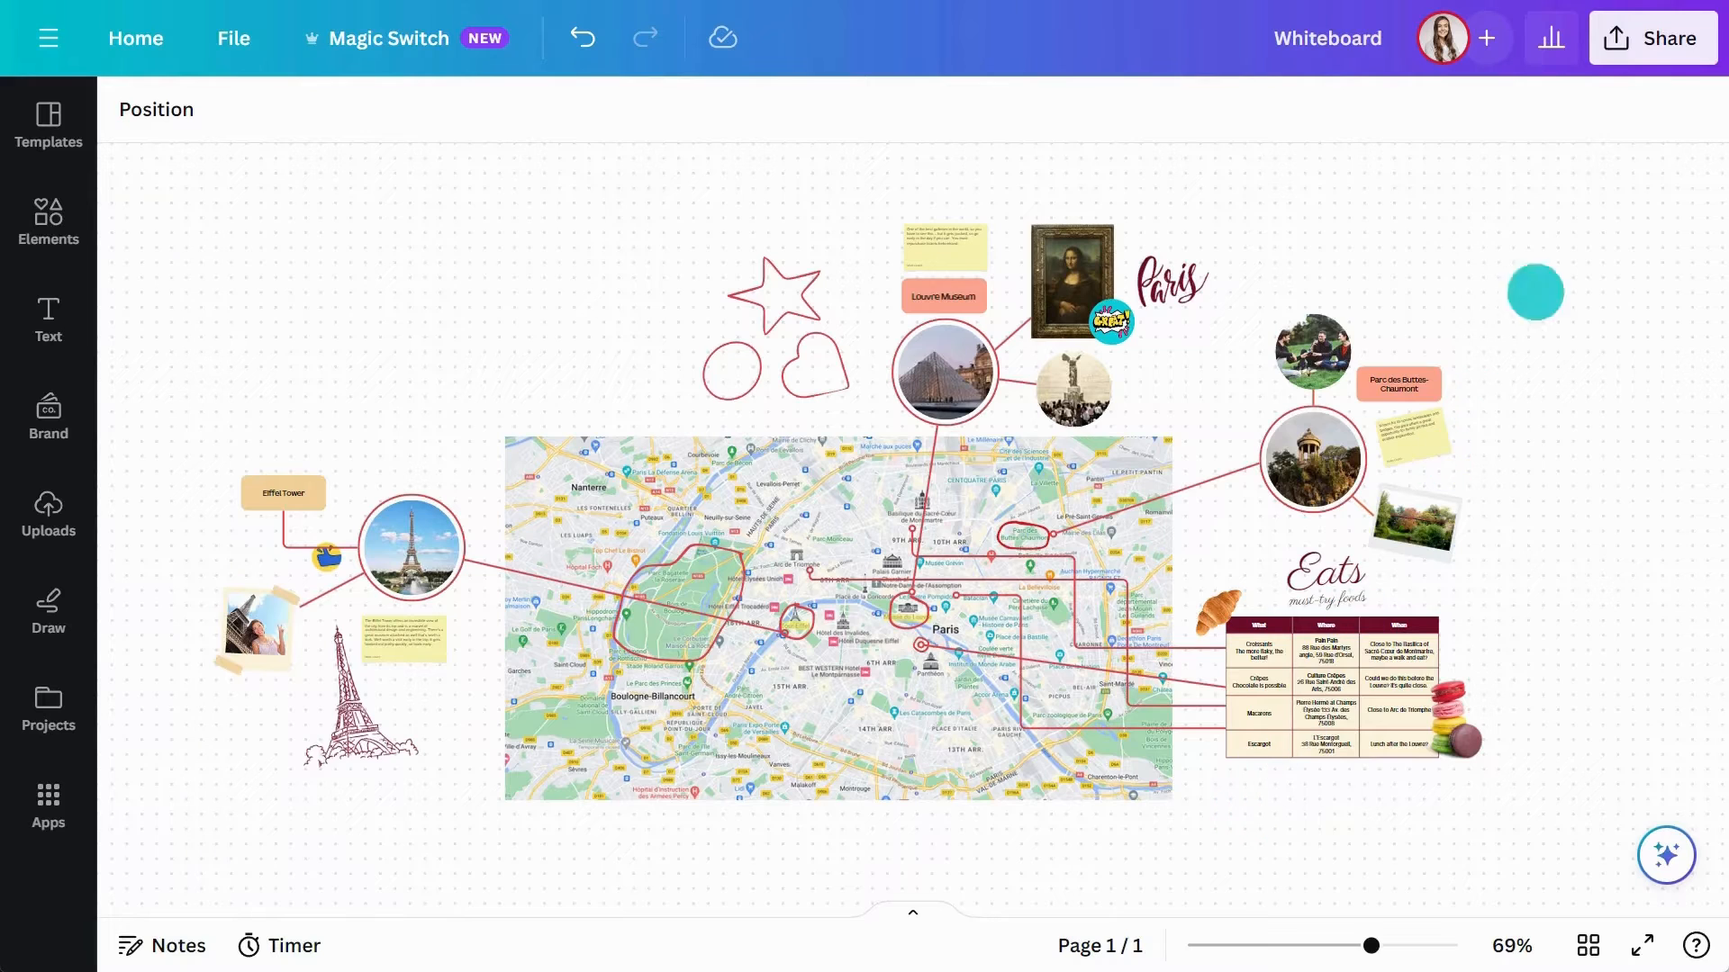
pyautogui.write('lucille@youremail.com')
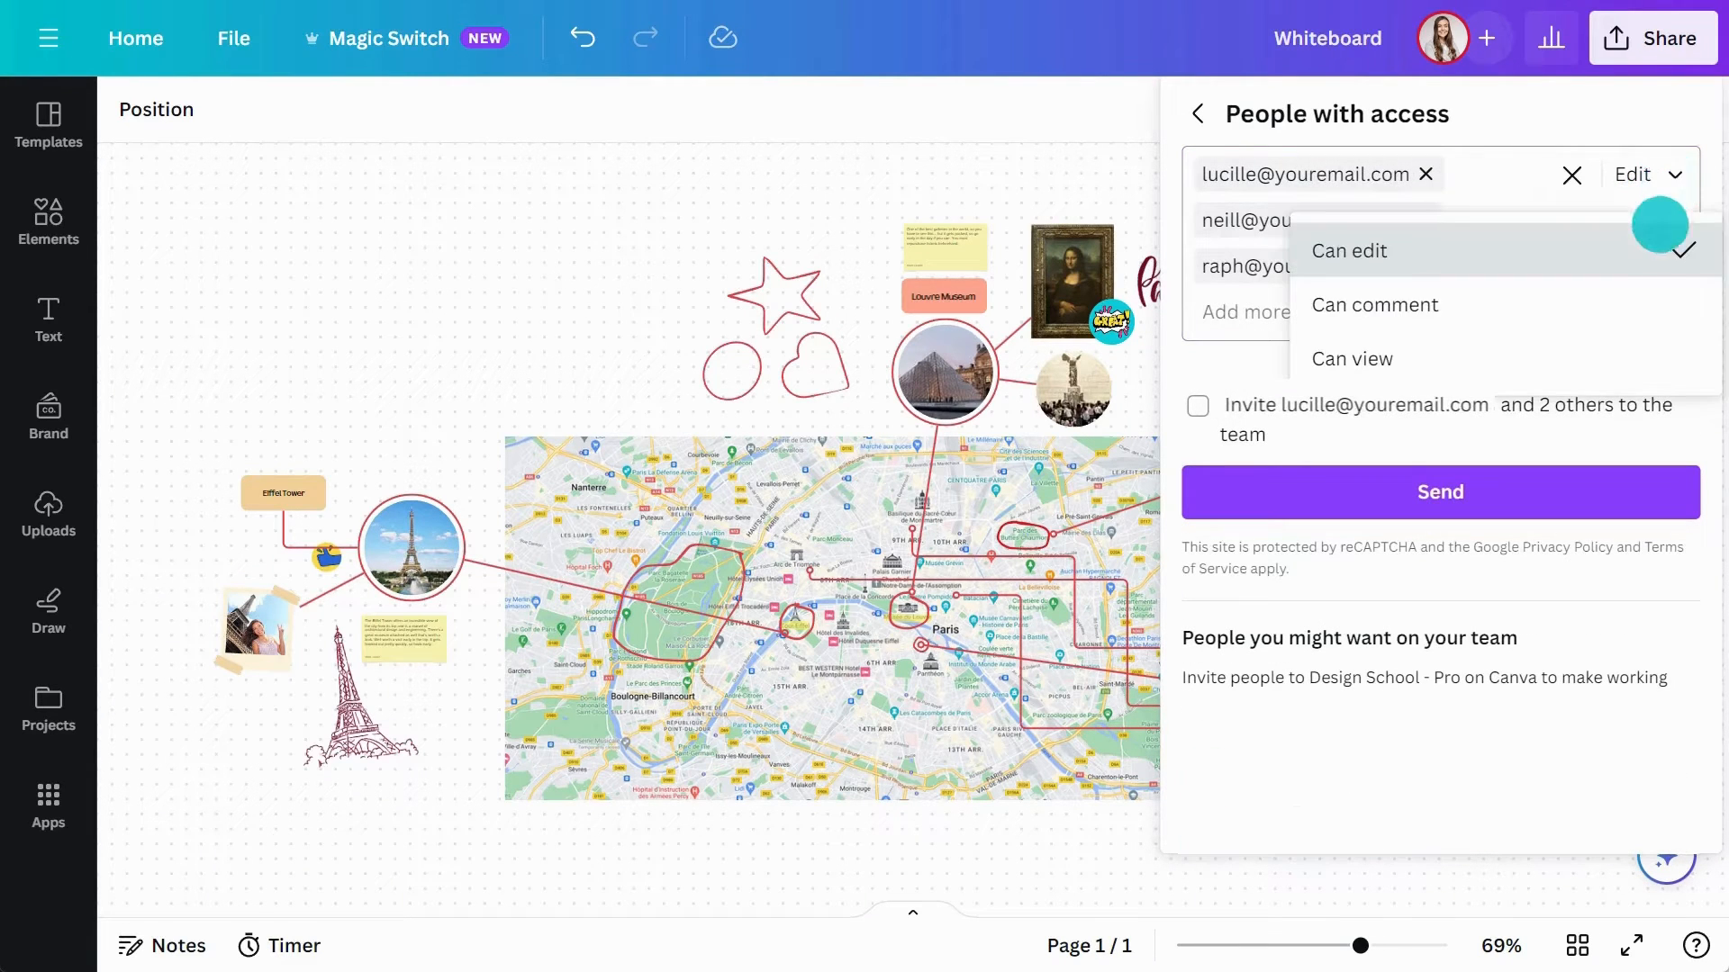
pyautogui.click(1347, 250)
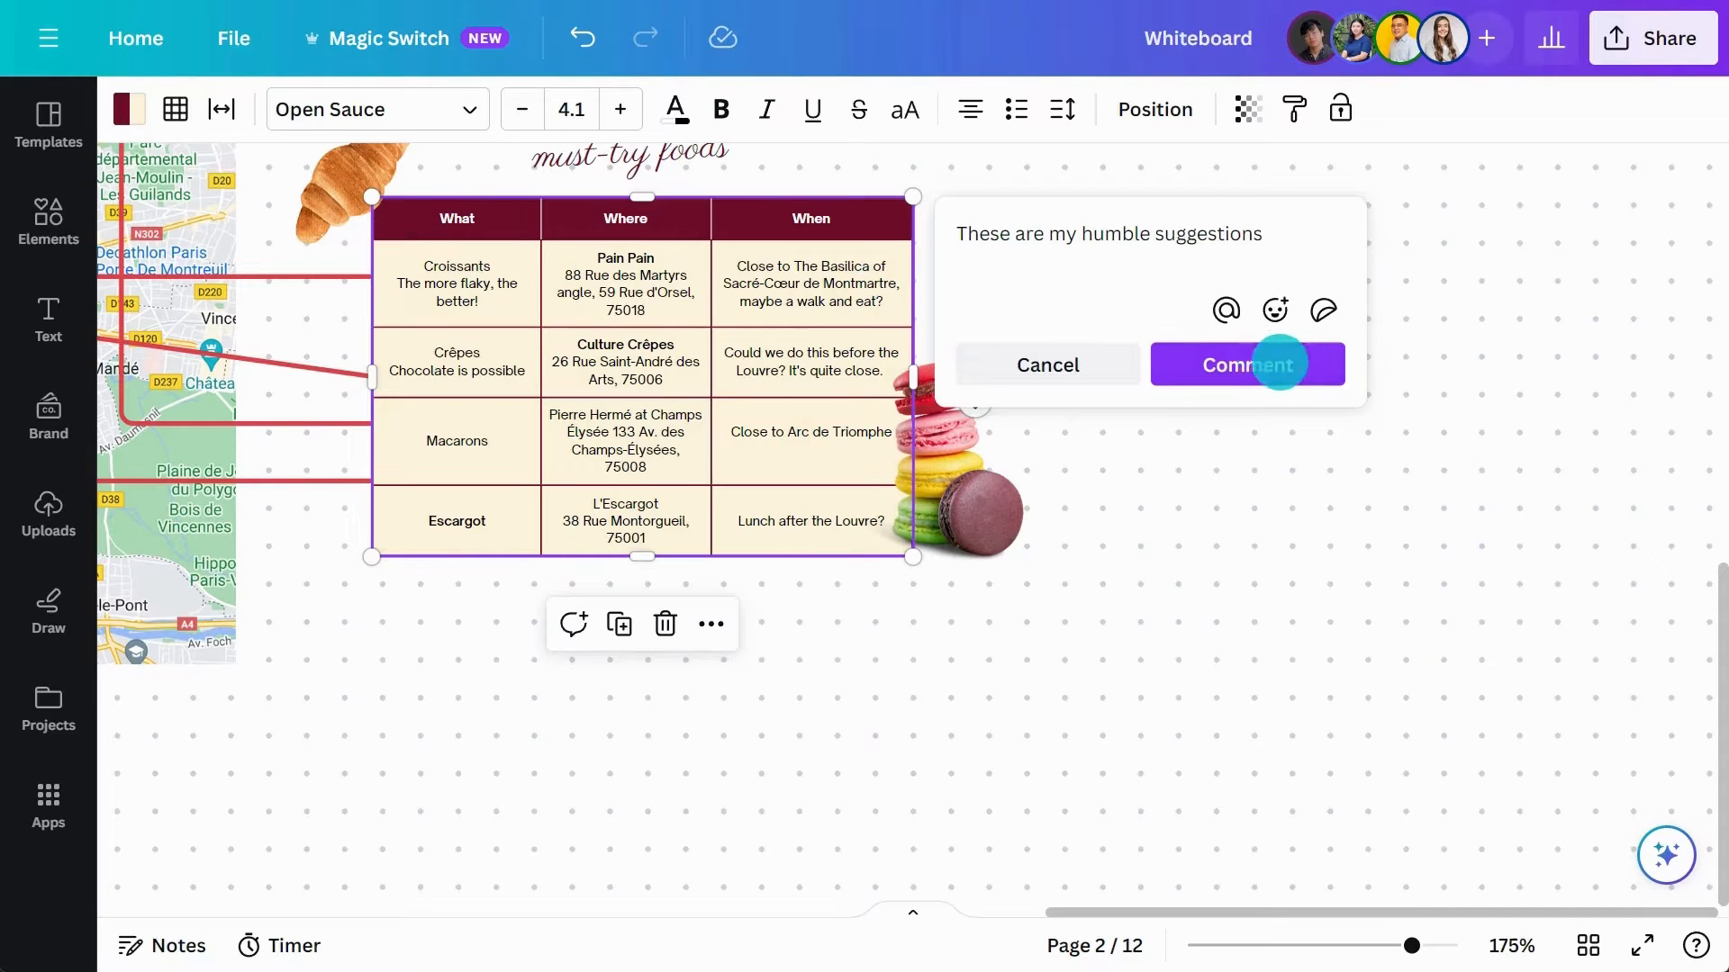
# - Post the 'humble suggestions' comment on the food table and react to the reply
pyautogui.click(1246, 365)
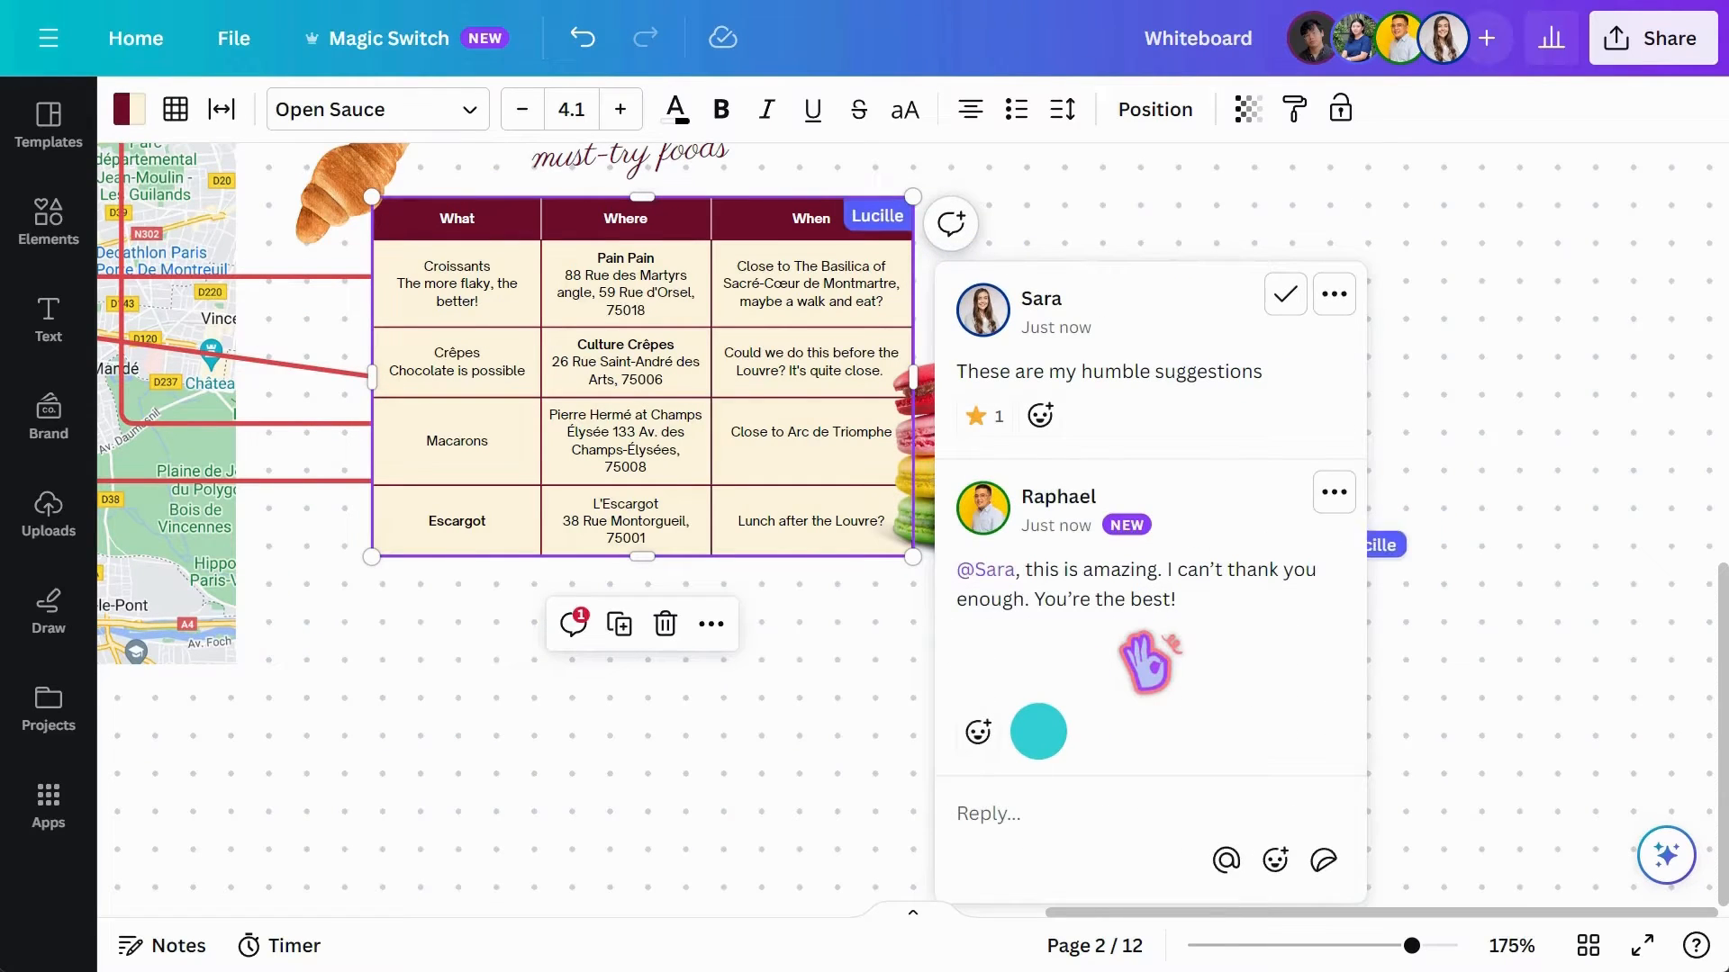
pyautogui.click(1037, 415)
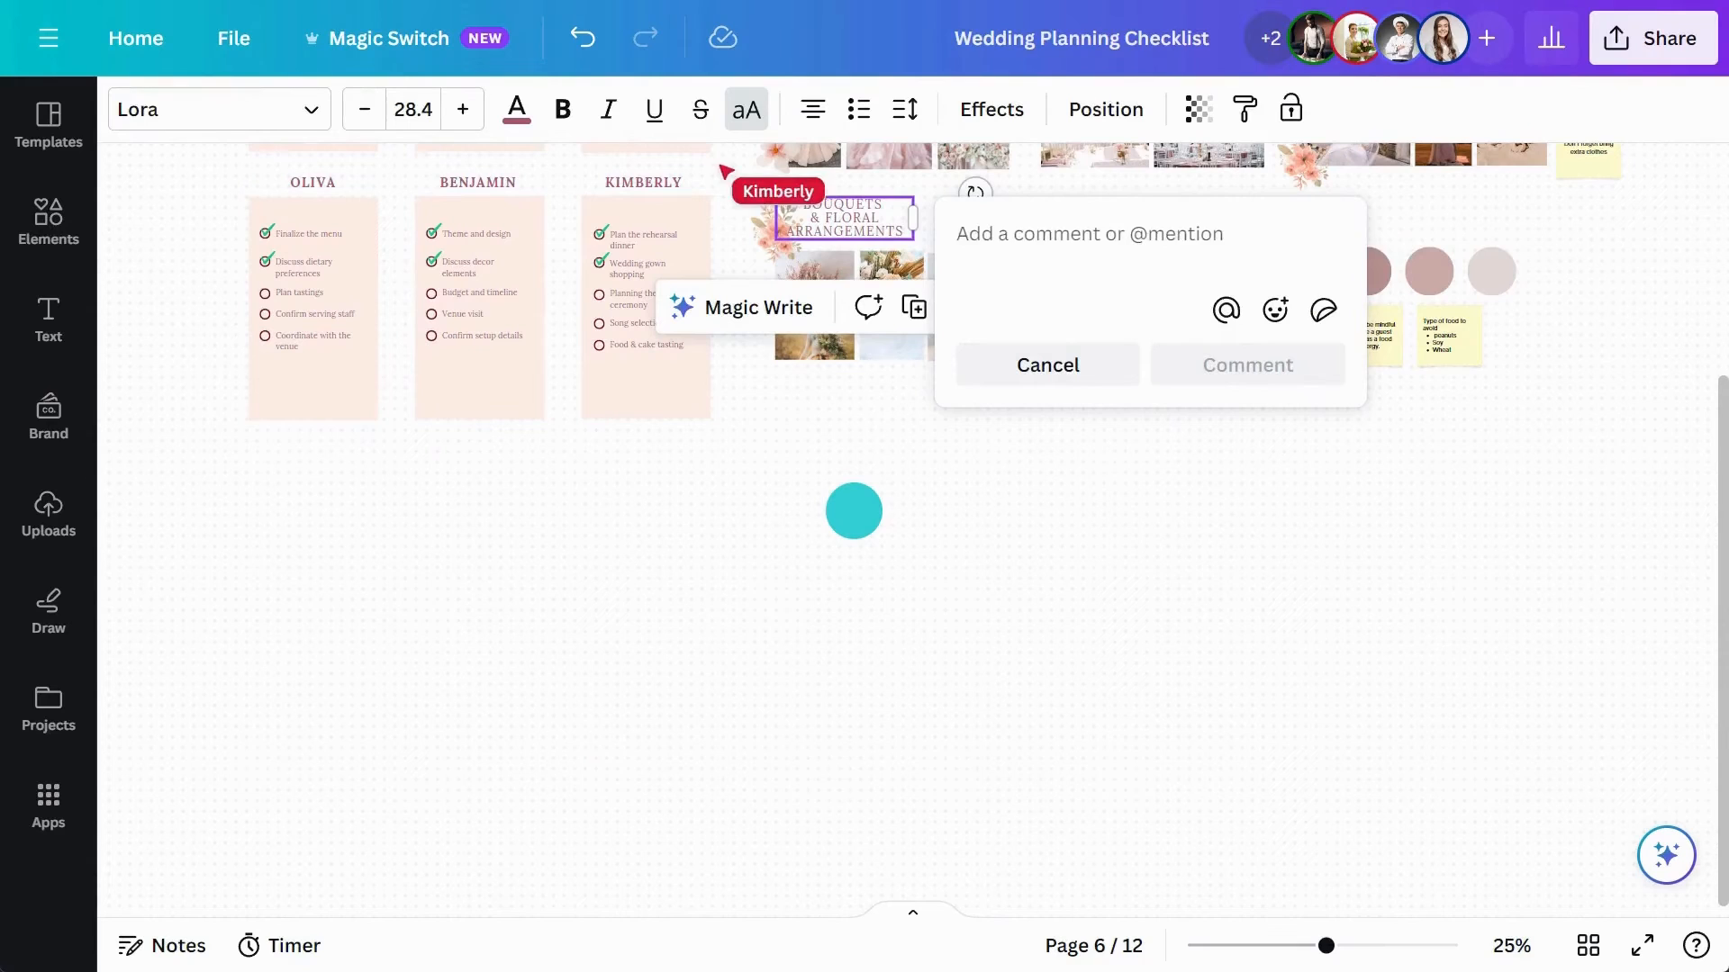
# - Post the comment 'I like this one a lot.' on the Bouquets & Floral Arrangements heading
pyautogui.write('I like this one a lot.')
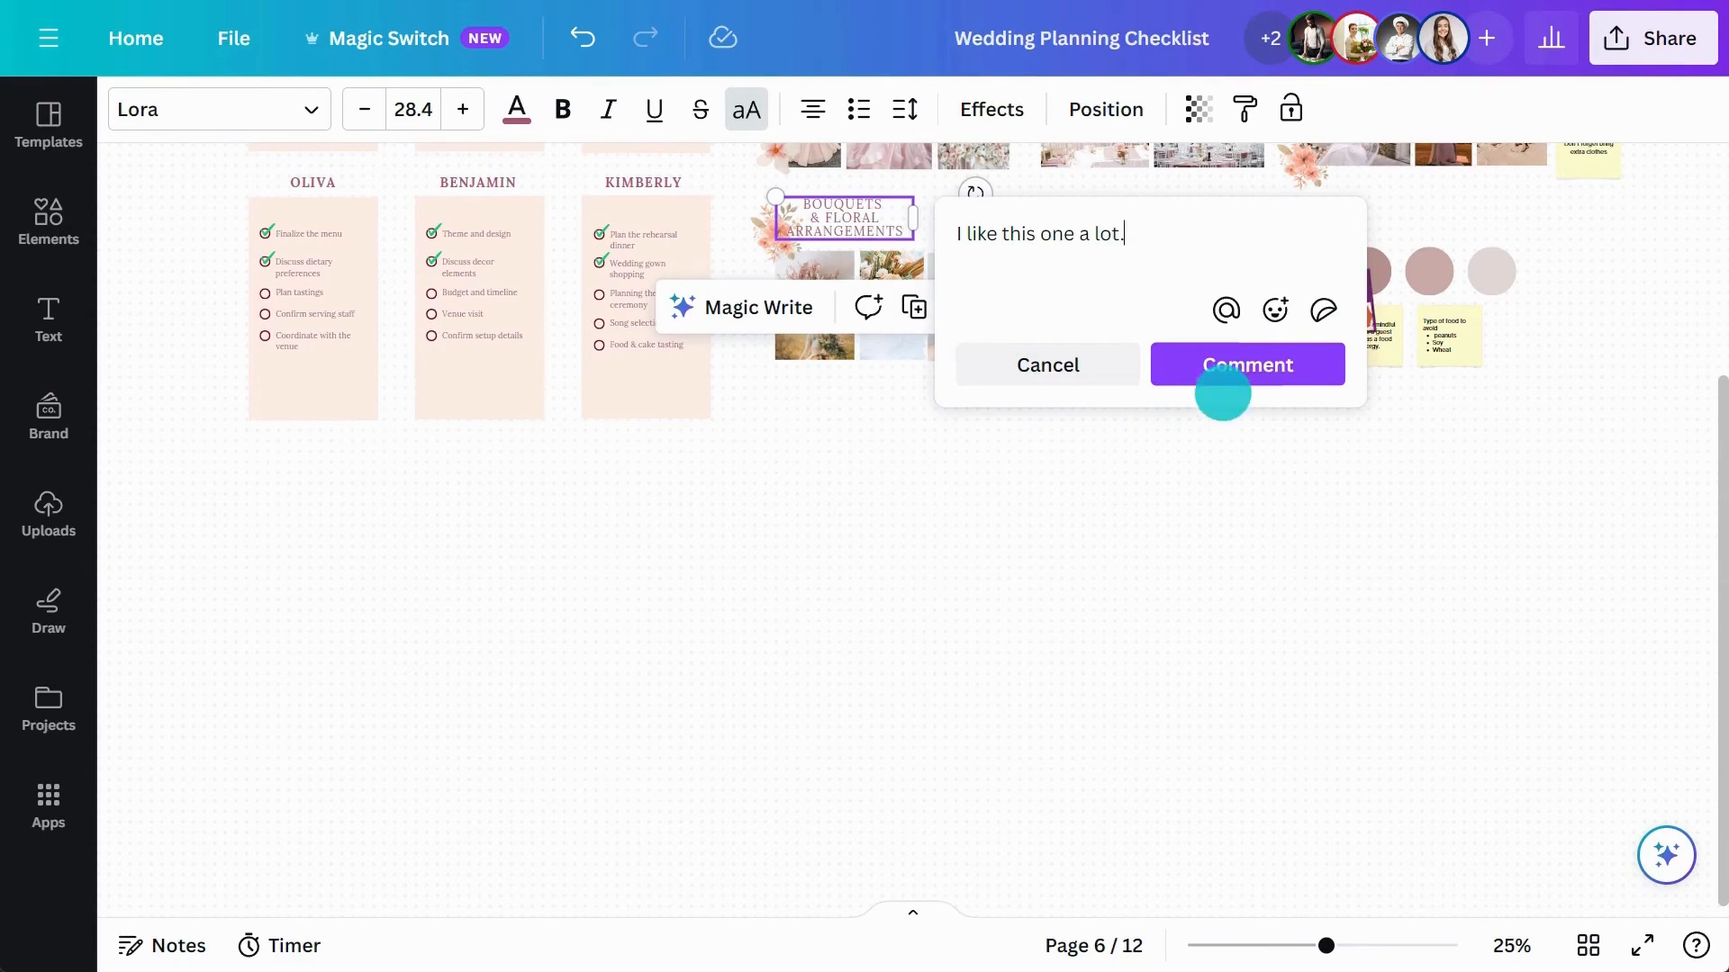
pyautogui.click(1246, 364)
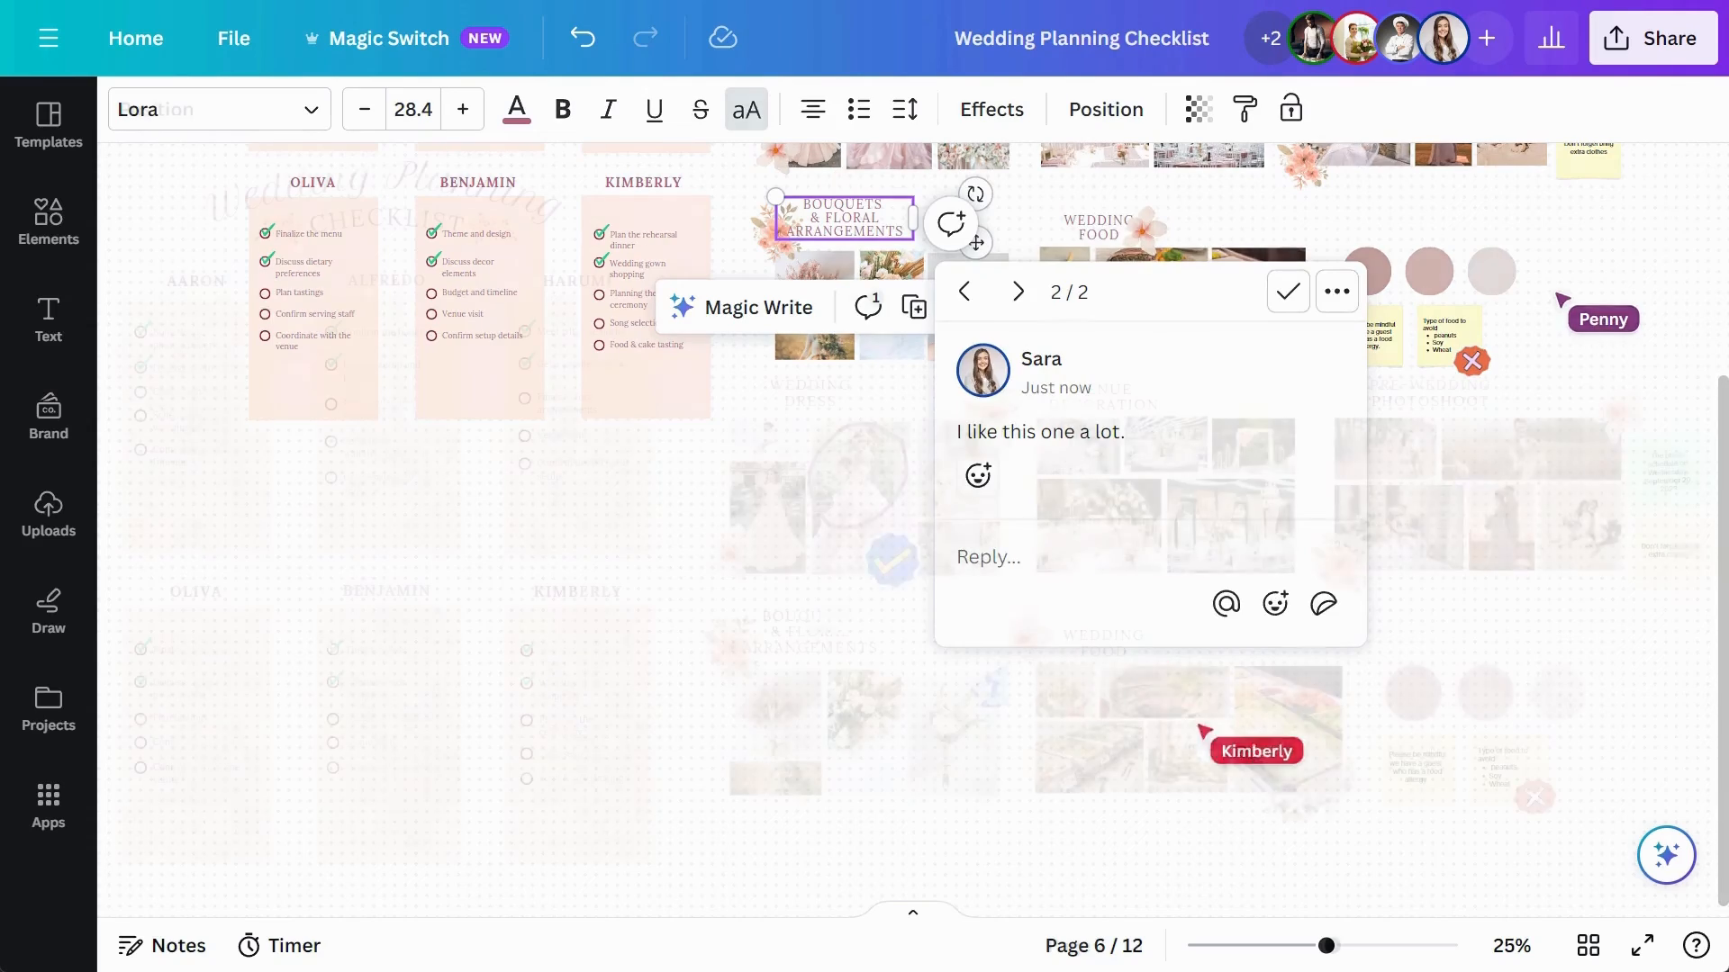